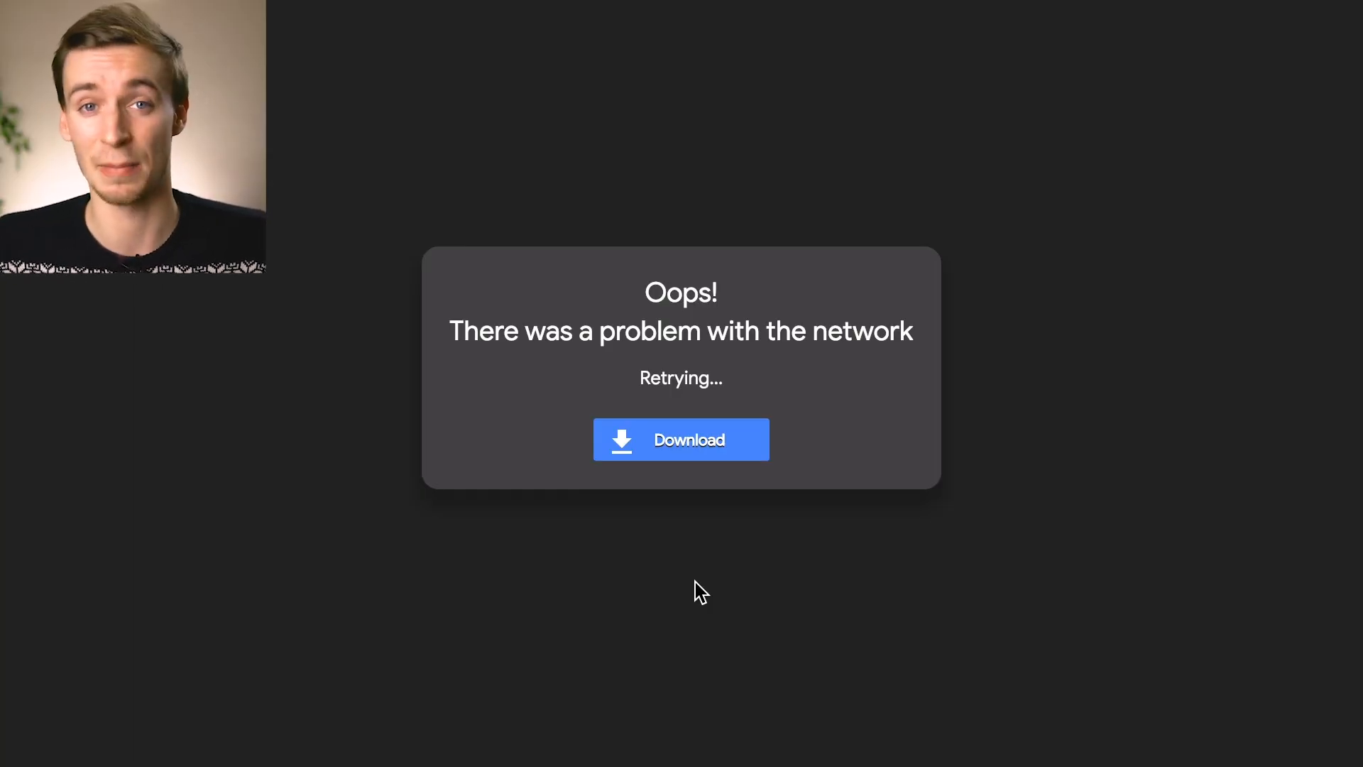
mouse_move(695, 452)
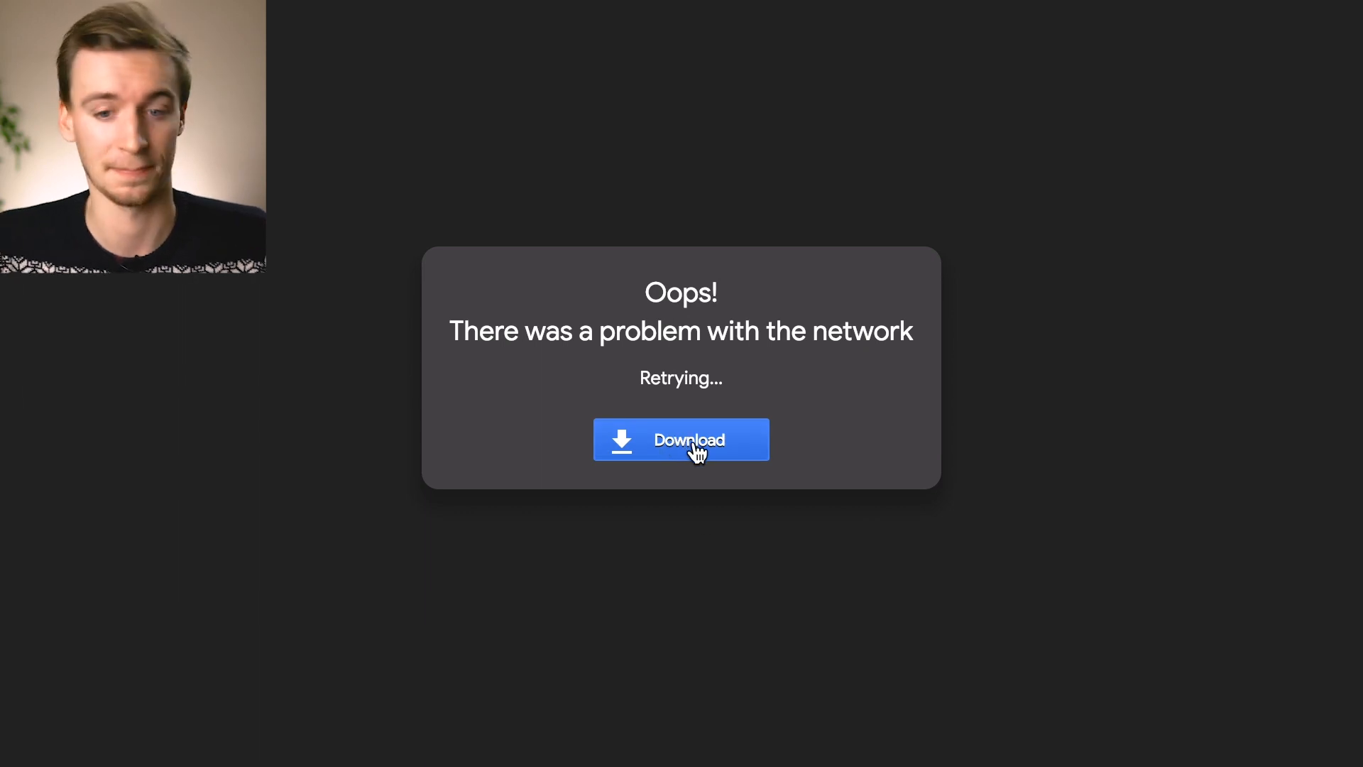
Download the project files and preview Formula1 Display-Bold.otf from the Font folder
click(680, 439)
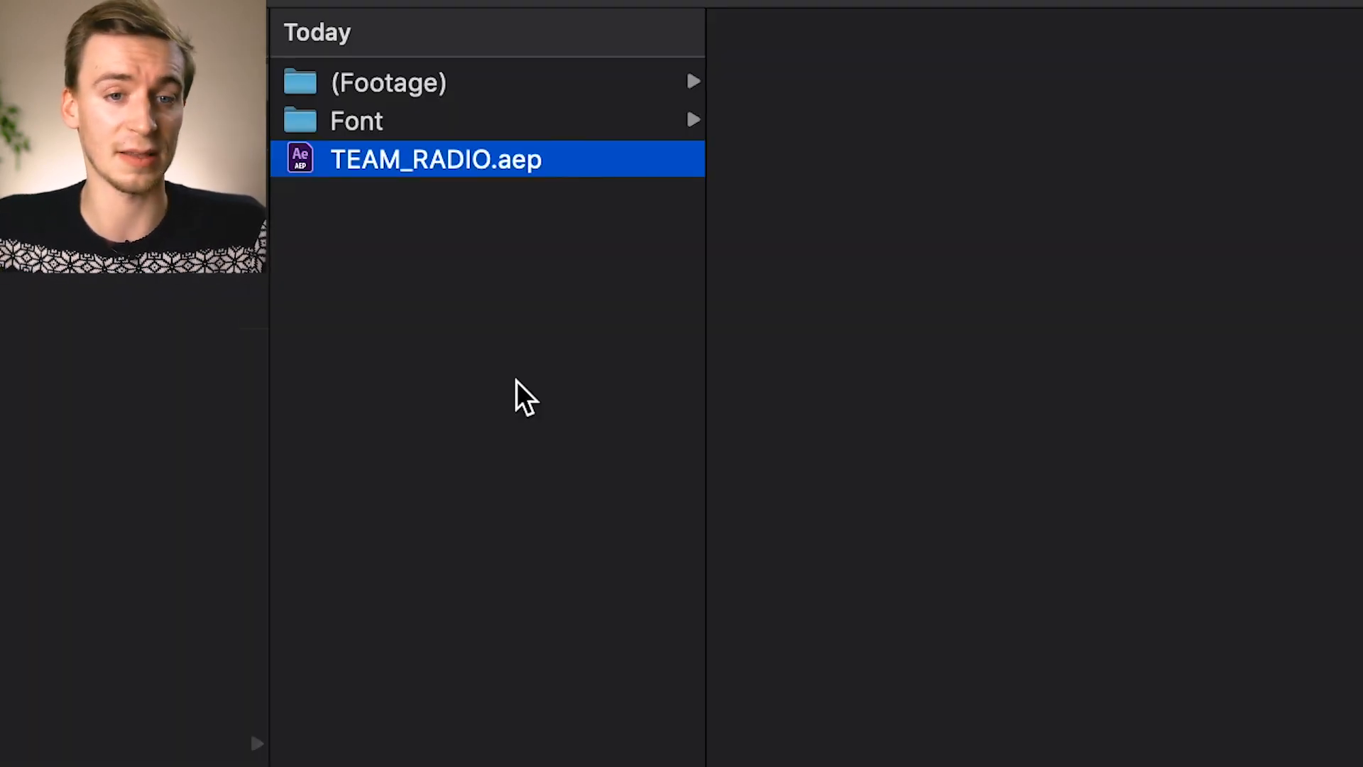
click(389, 82)
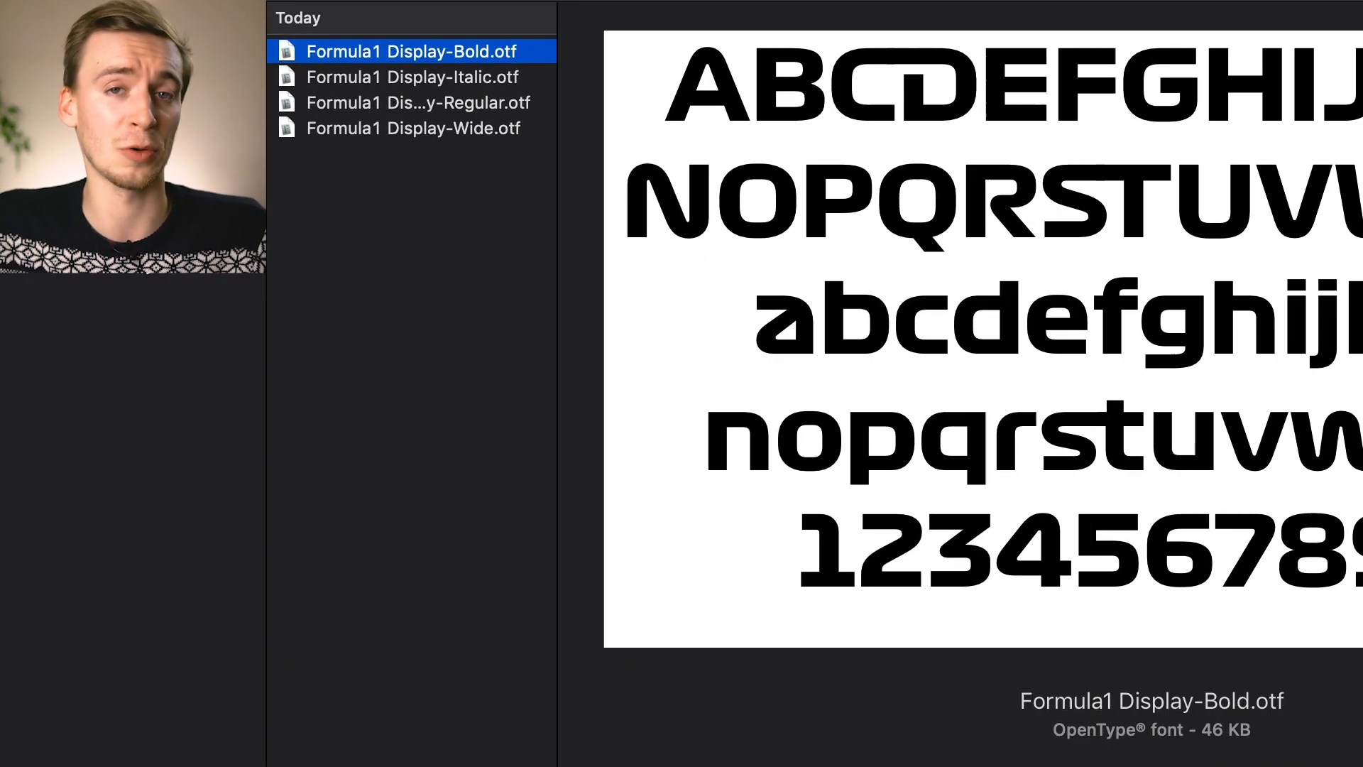
click(412, 127)
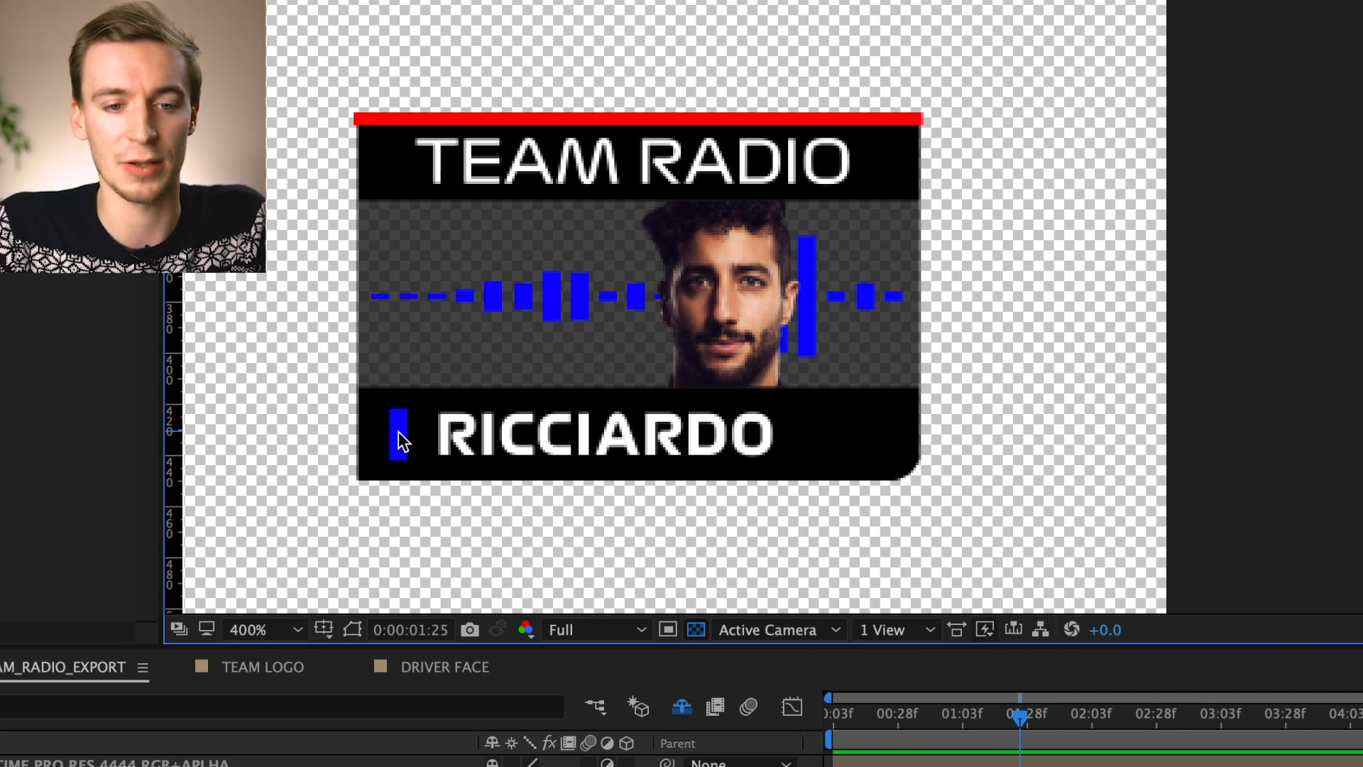
mouse_move(753, 319)
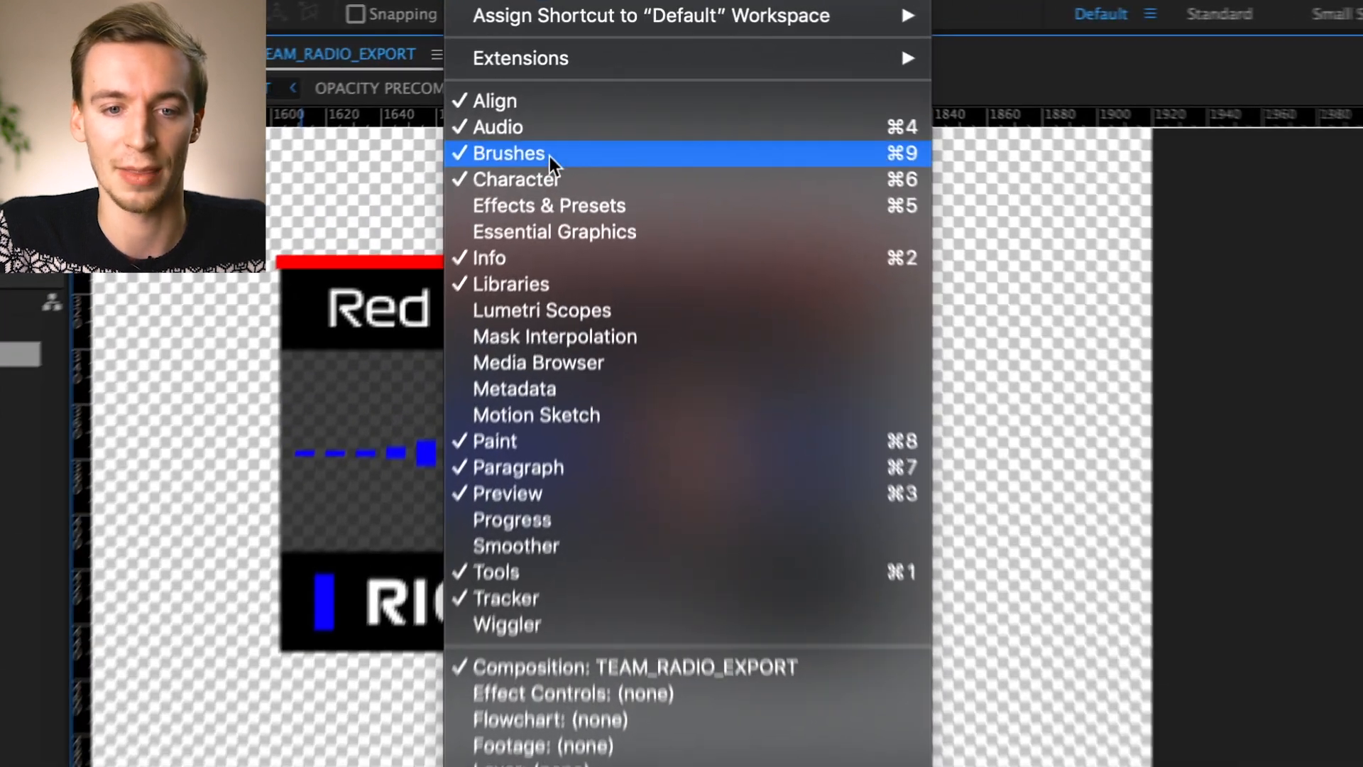
In Essential Graphics, set LAST NAME to Amys and TEAM NAME to Countryside
click(554, 231)
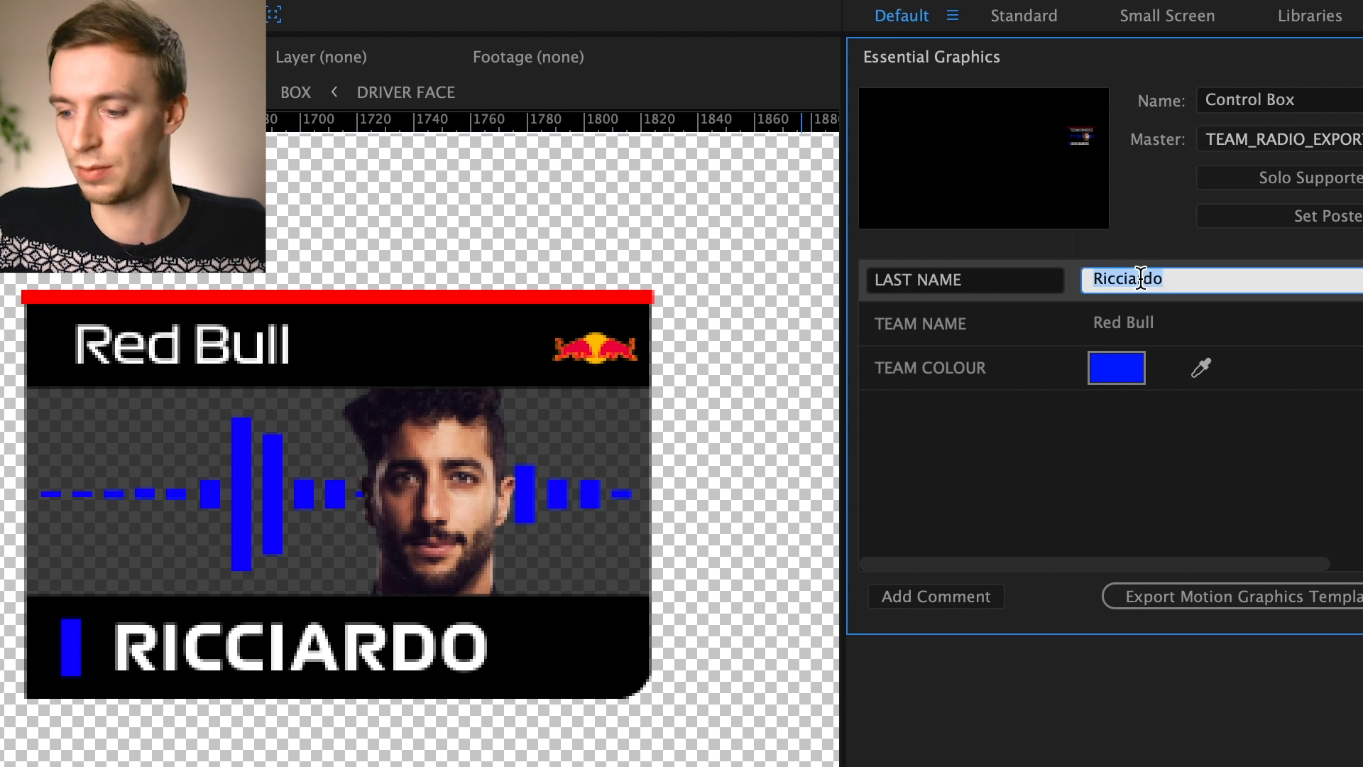
text(Amys)
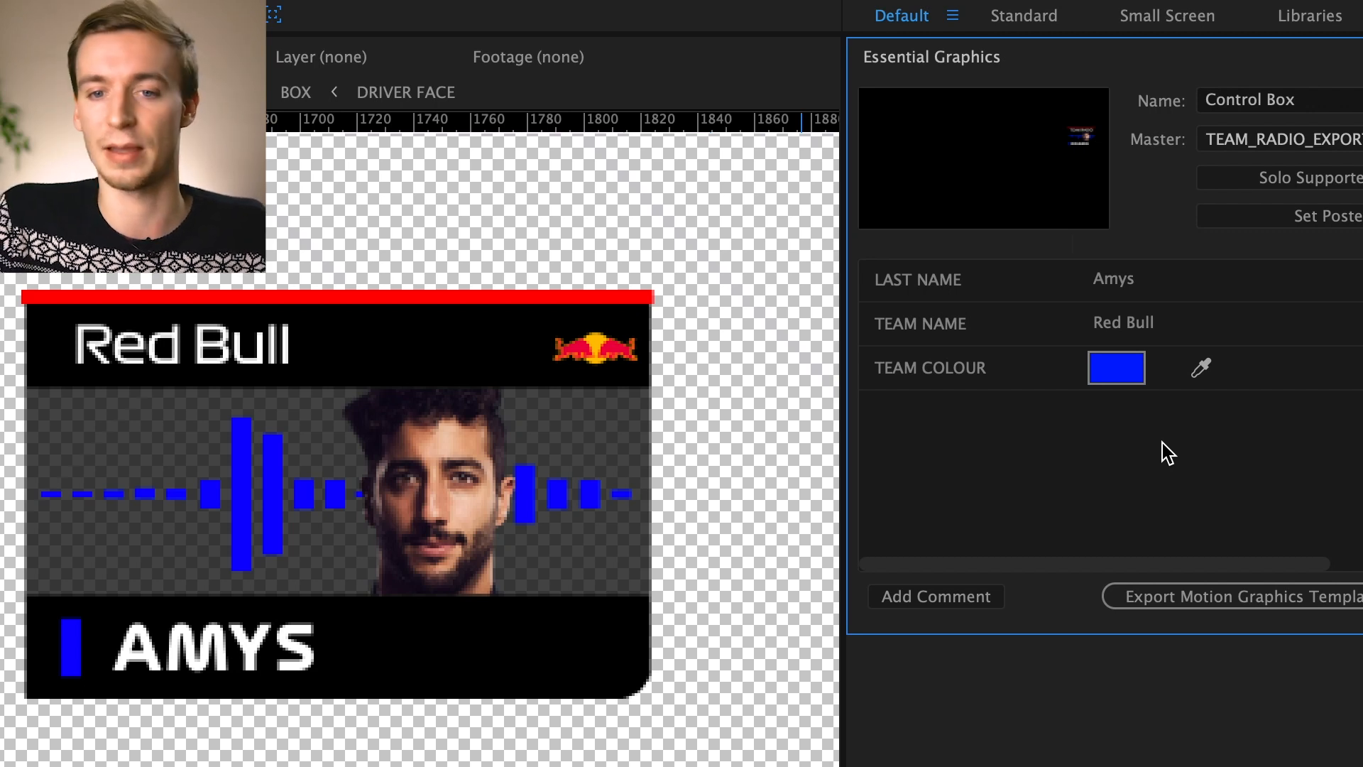
click(1122, 322)
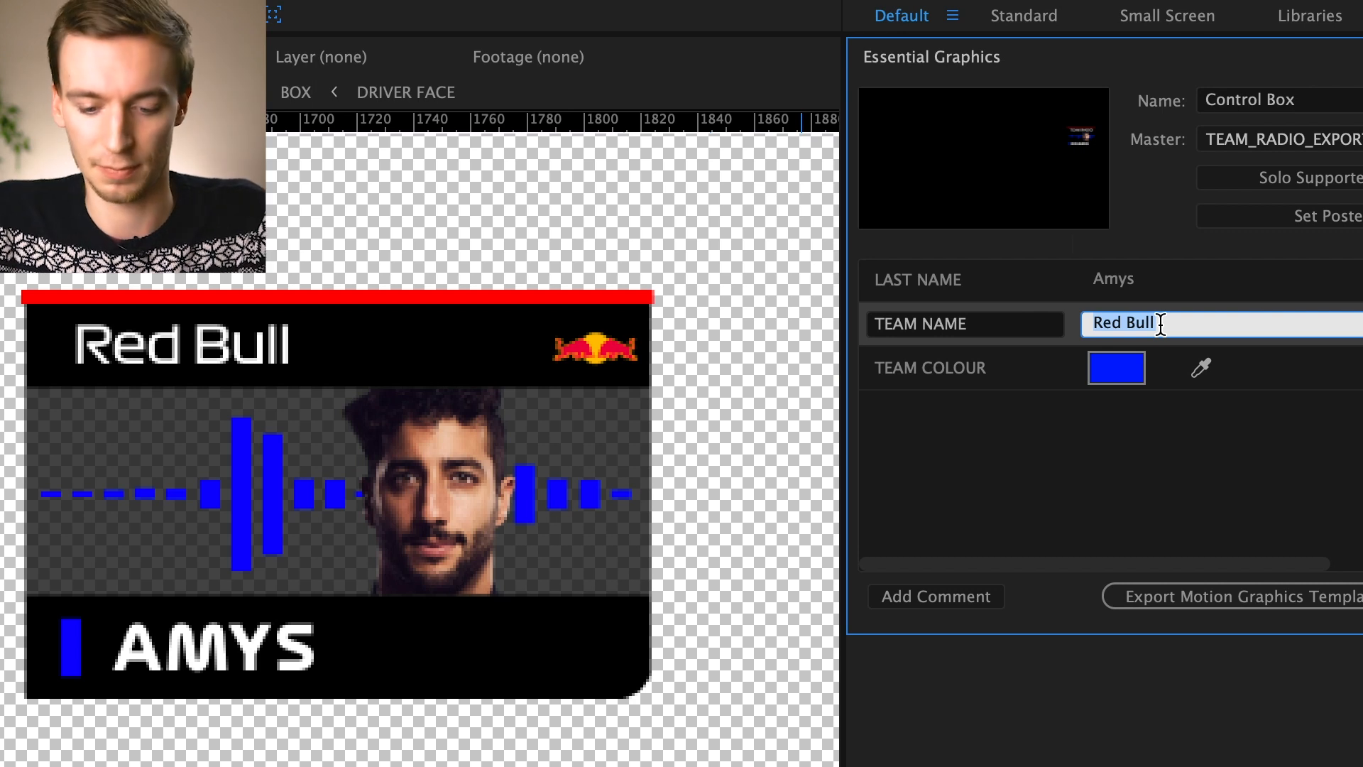
text(Countryside)
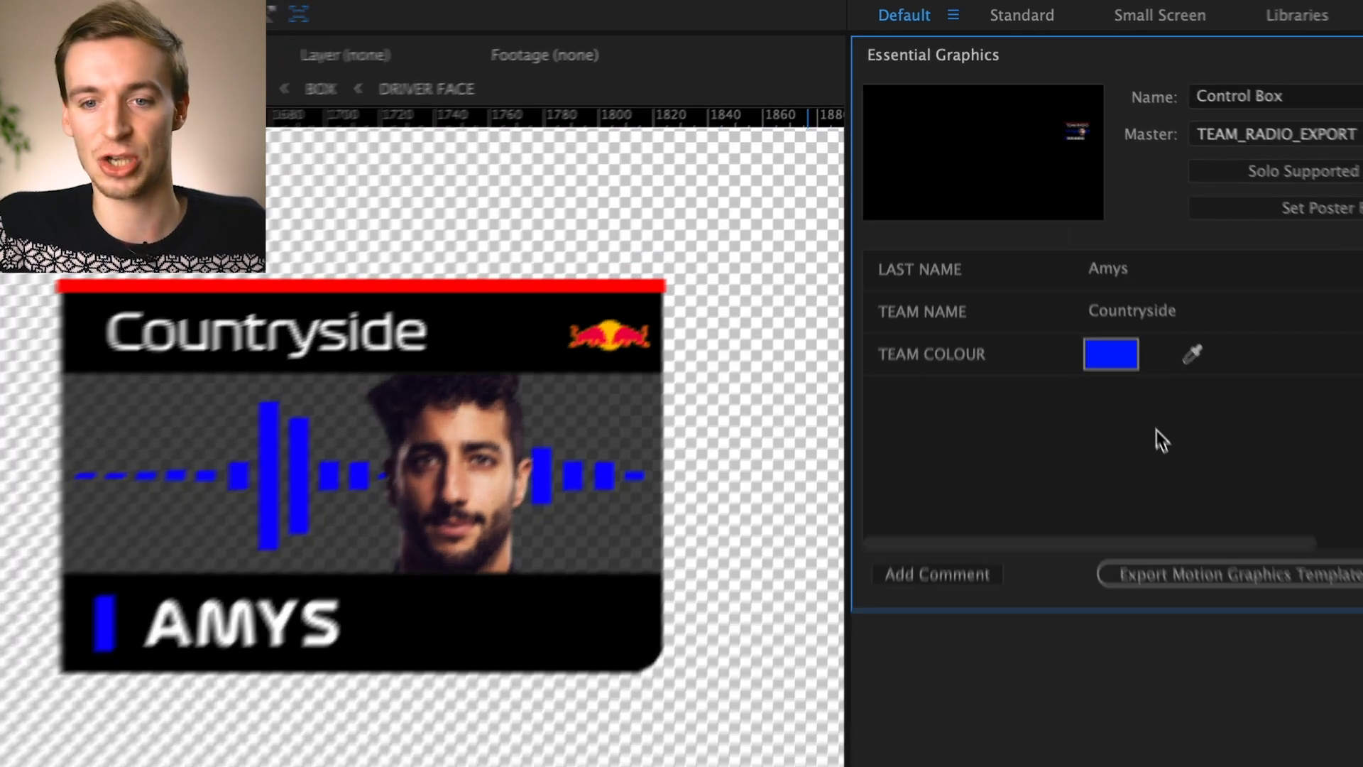
click(1110, 355)
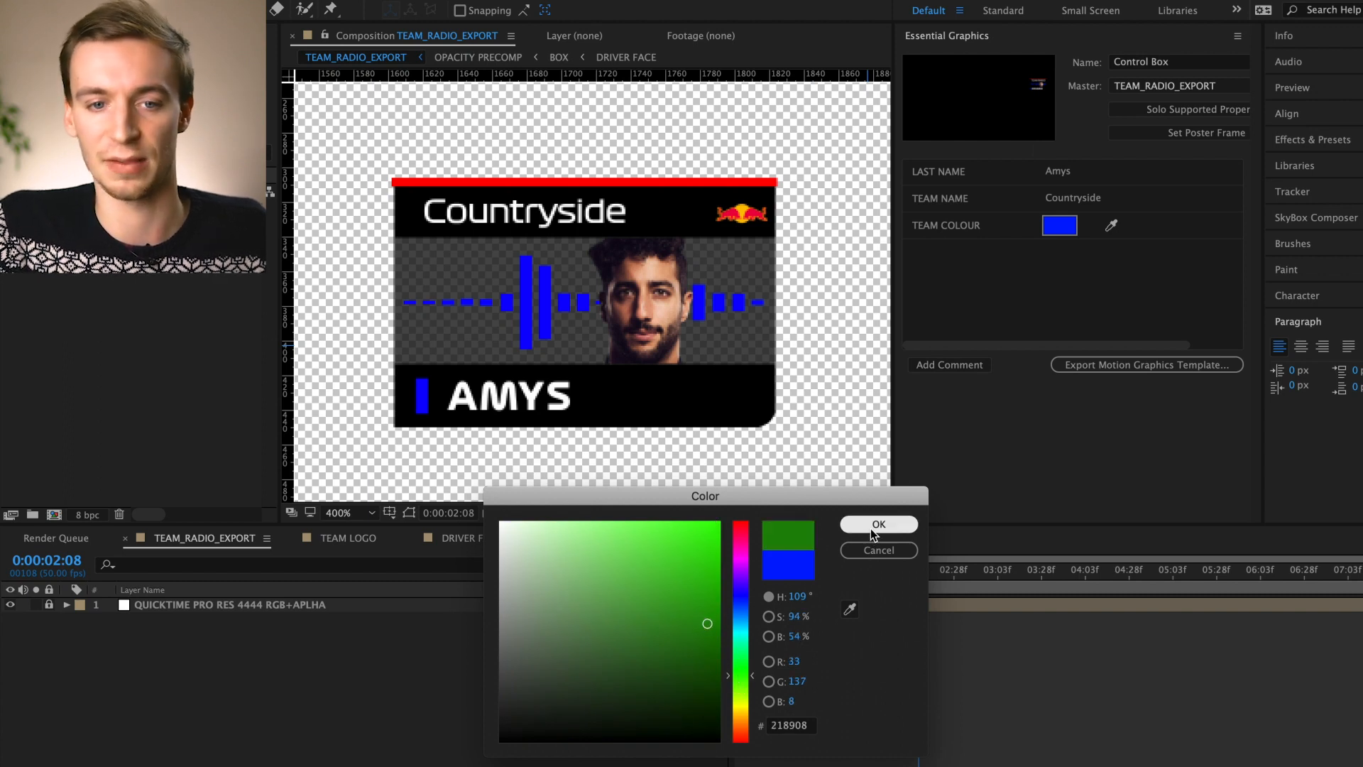
Confirm green #218908 as the TEAM COLOUR swatch
click(878, 524)
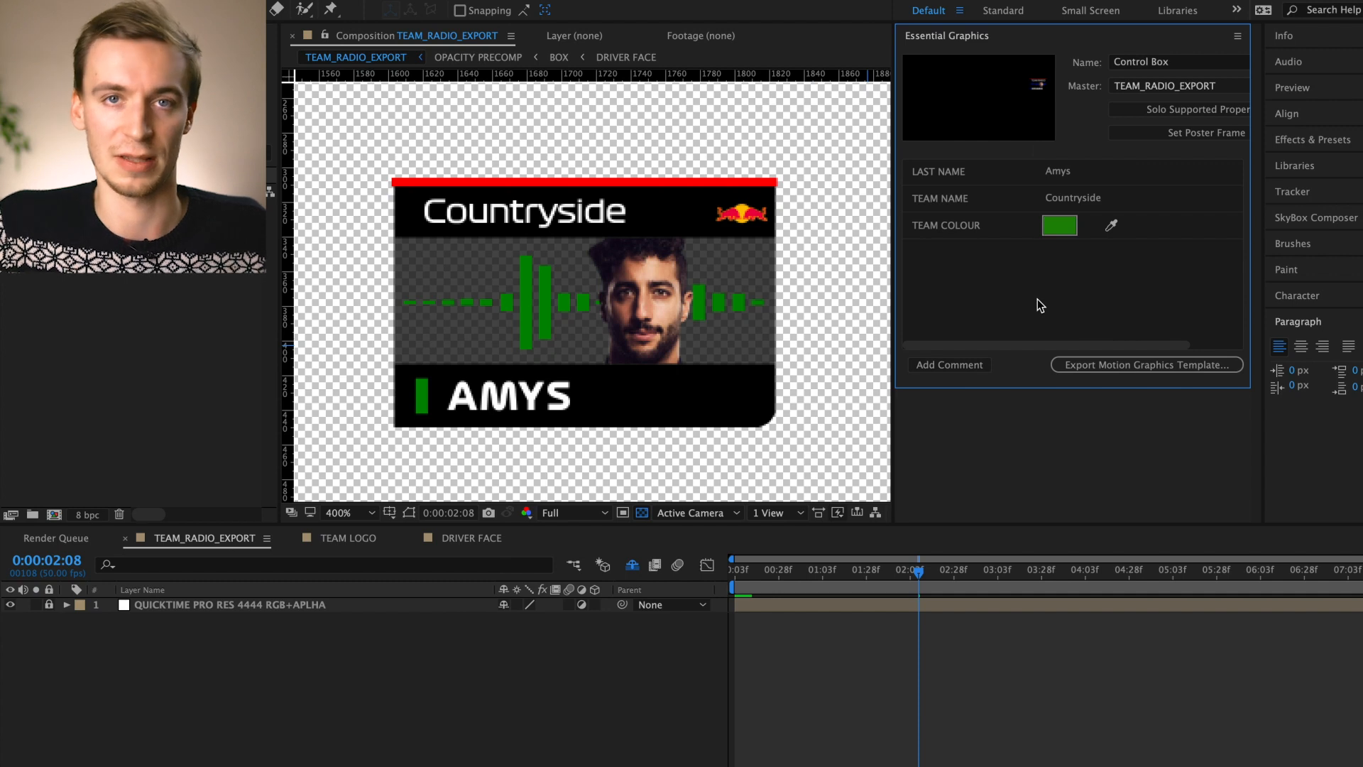
mouse_move(799, 615)
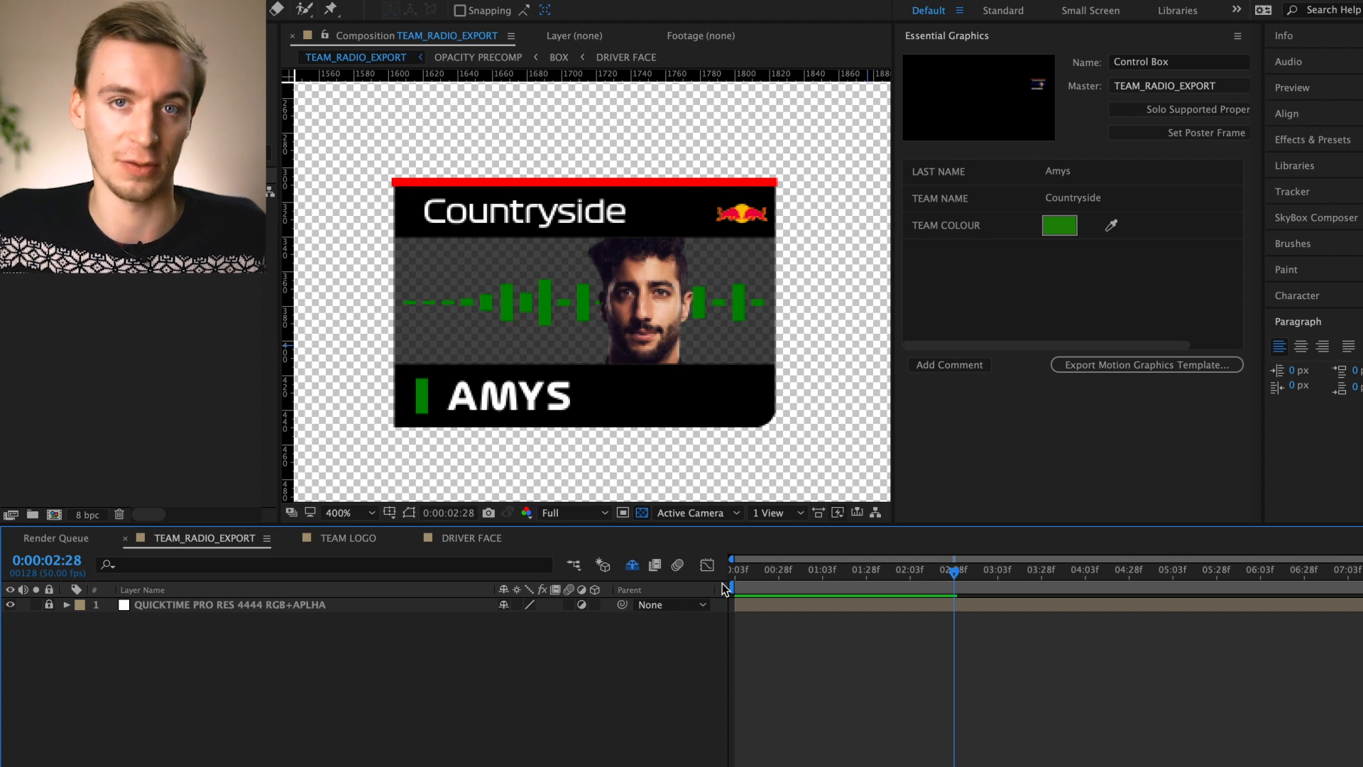
mouse_move(630, 680)
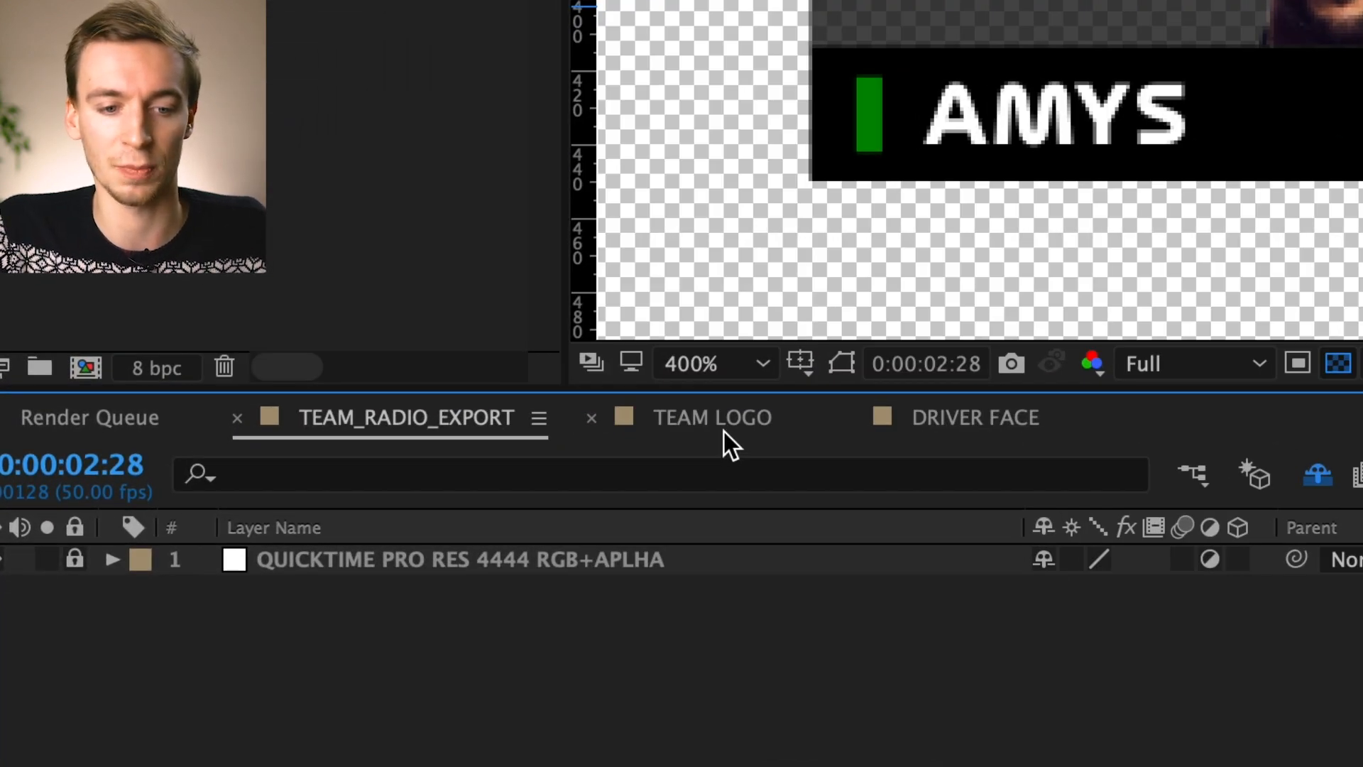
Scale up the REDBULL layer in the TEAM LOGO comp and return to TEAM_RADIO_EXPORT
click(713, 417)
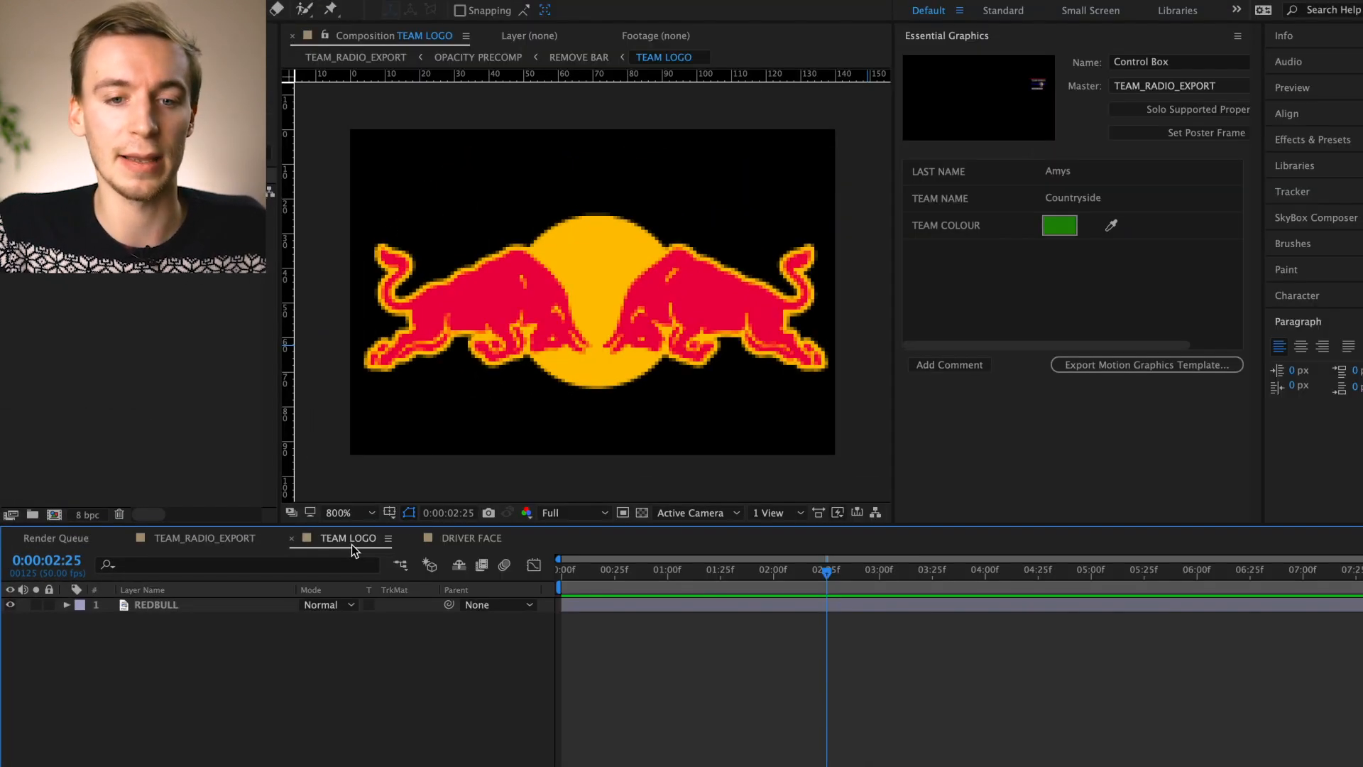
mouse_move(861, 399)
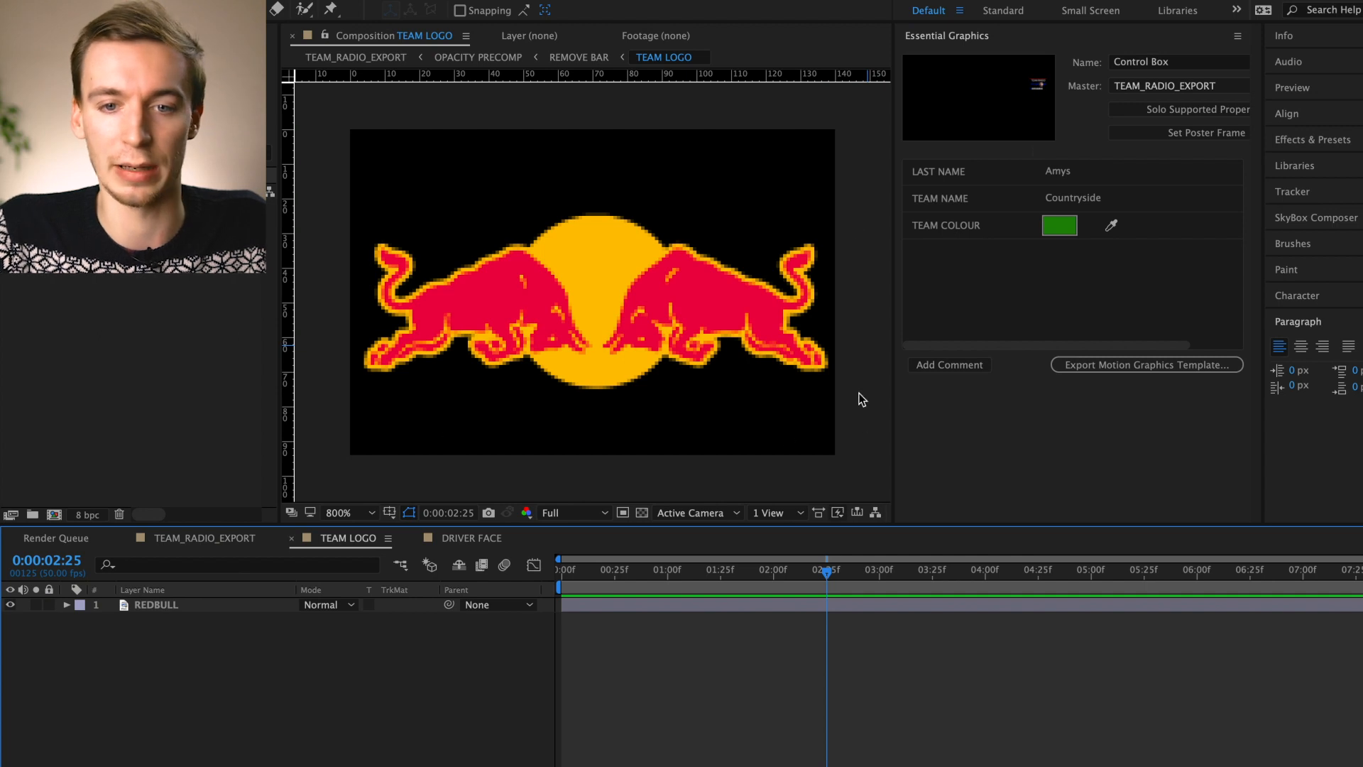
mouse_move(353, 132)
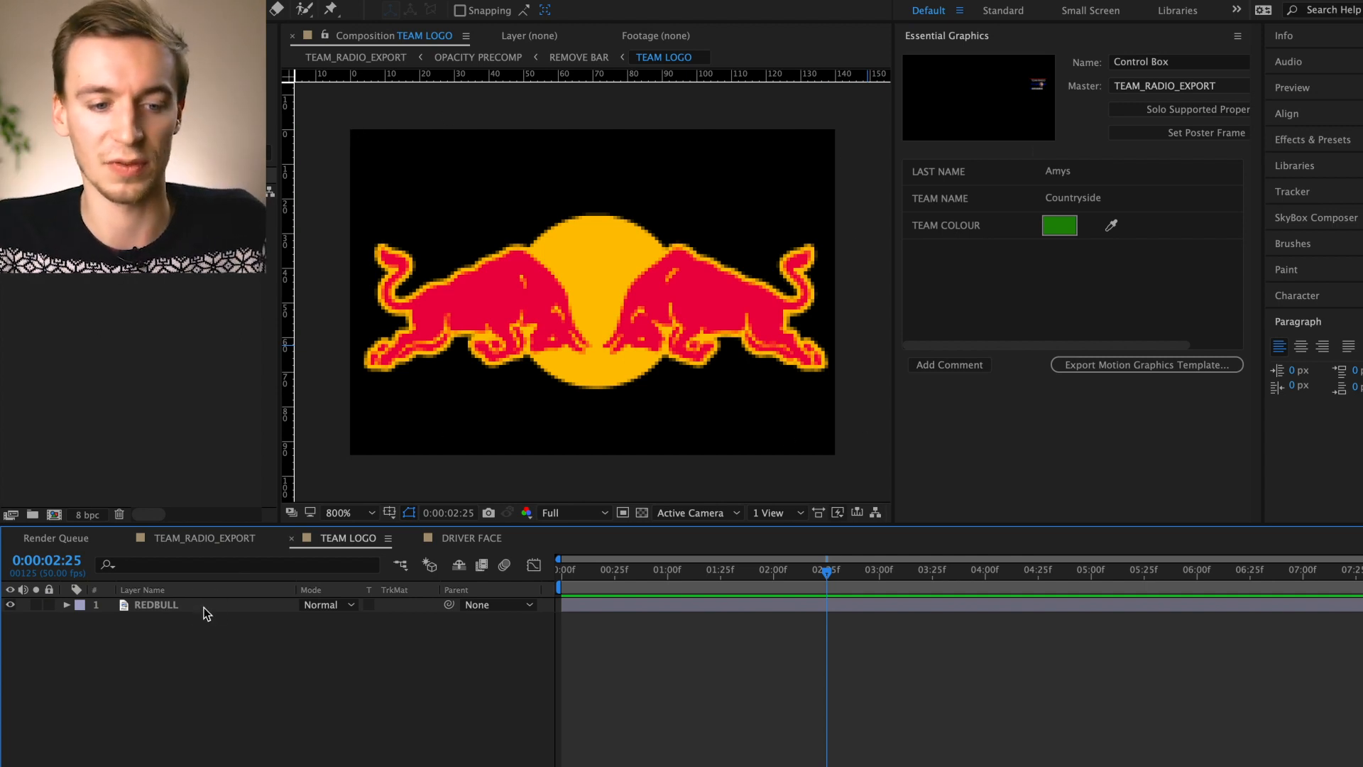
click(67, 605)
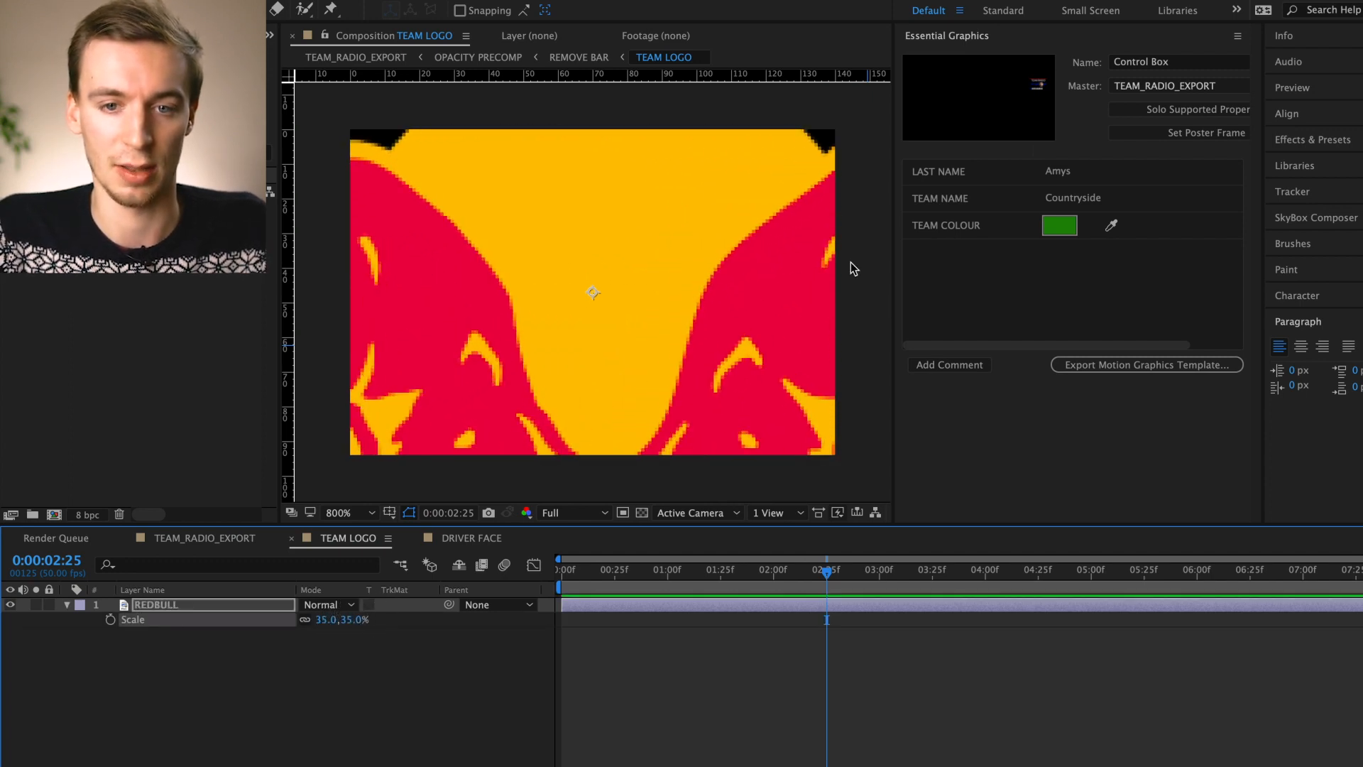
click(203, 538)
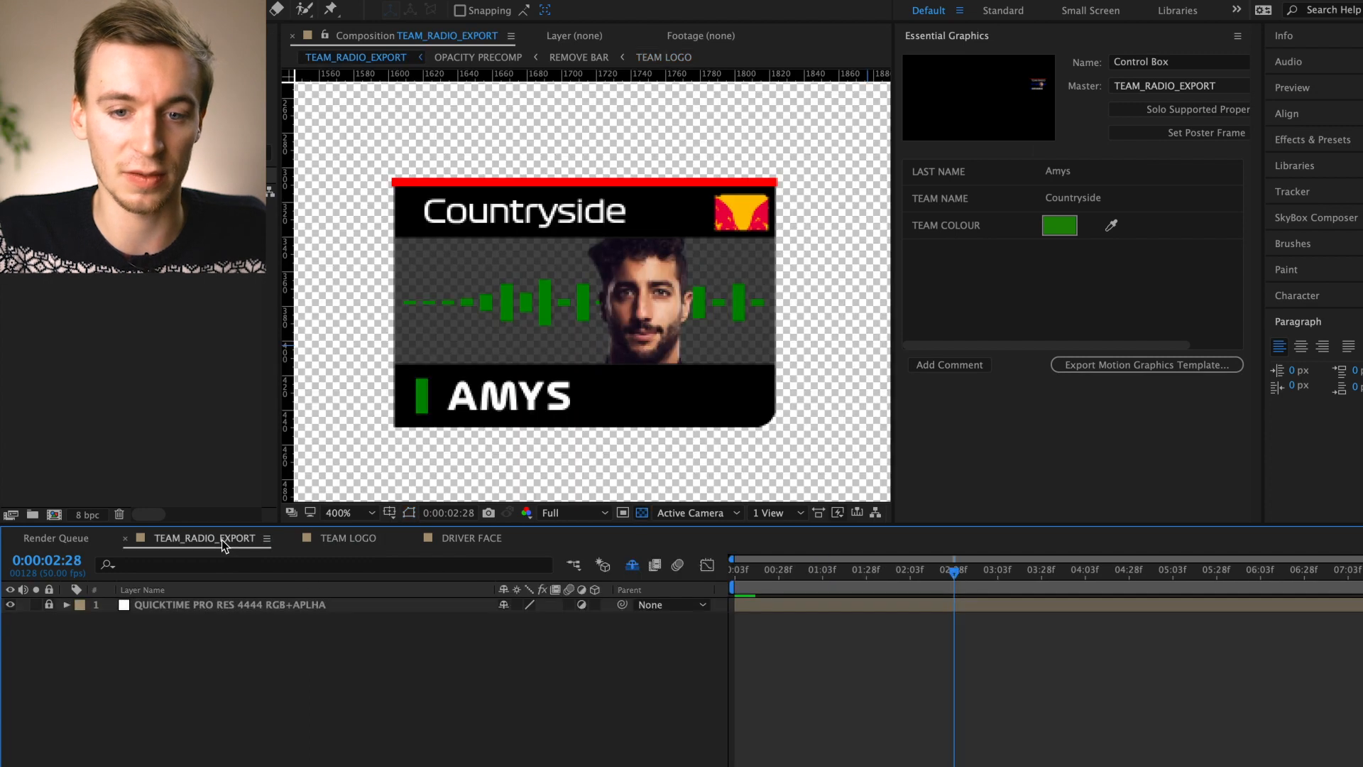
mouse_move(423, 492)
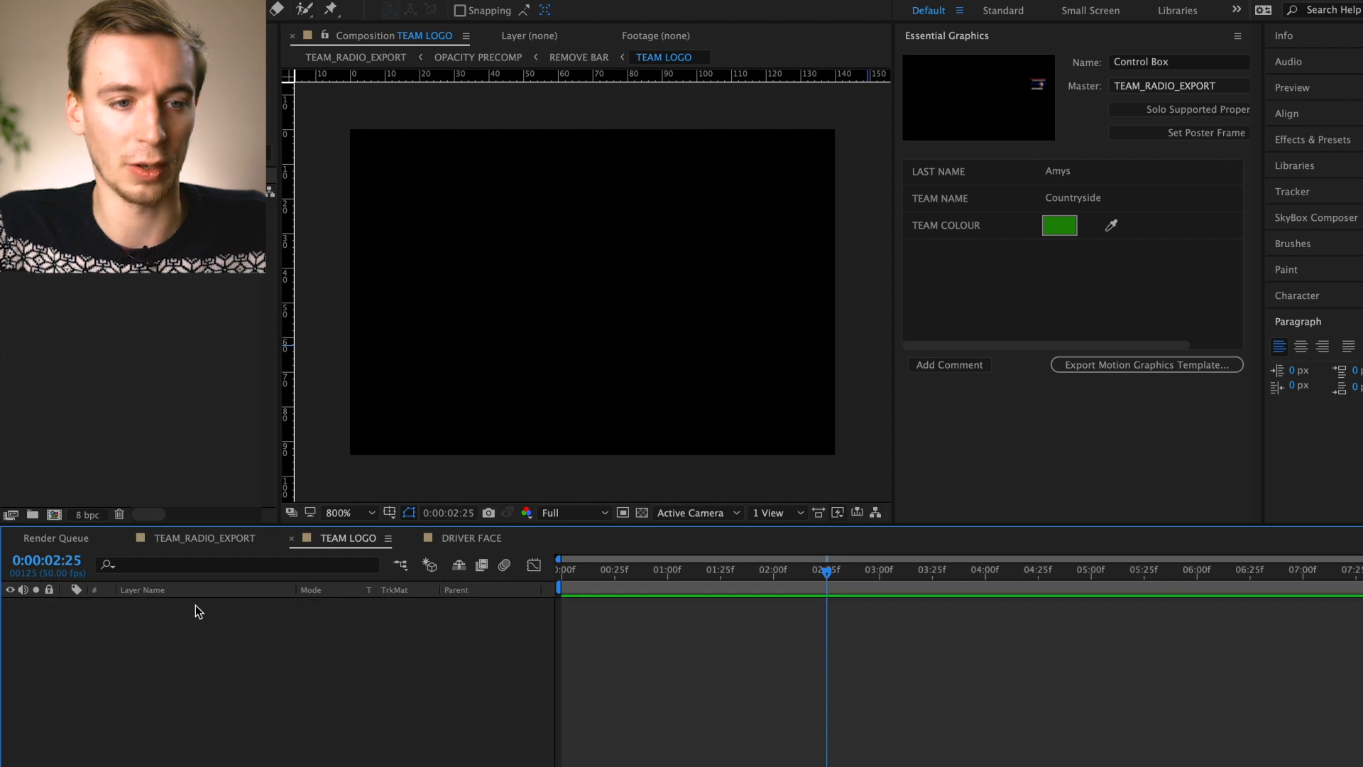
mouse_move(283, 690)
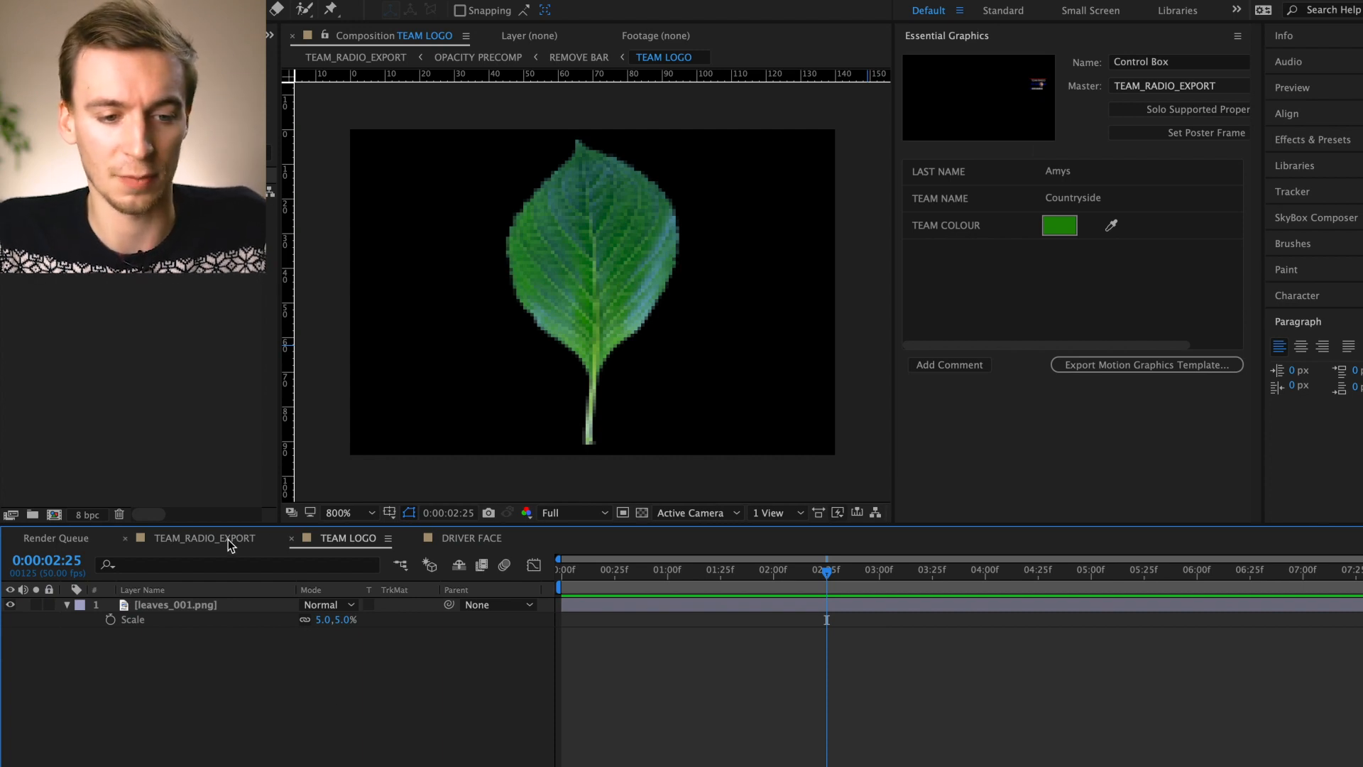
Return to the TEAM_RADIO_EXPORT comp after swapping in leaves_001.png at 5% scale
click(205, 536)
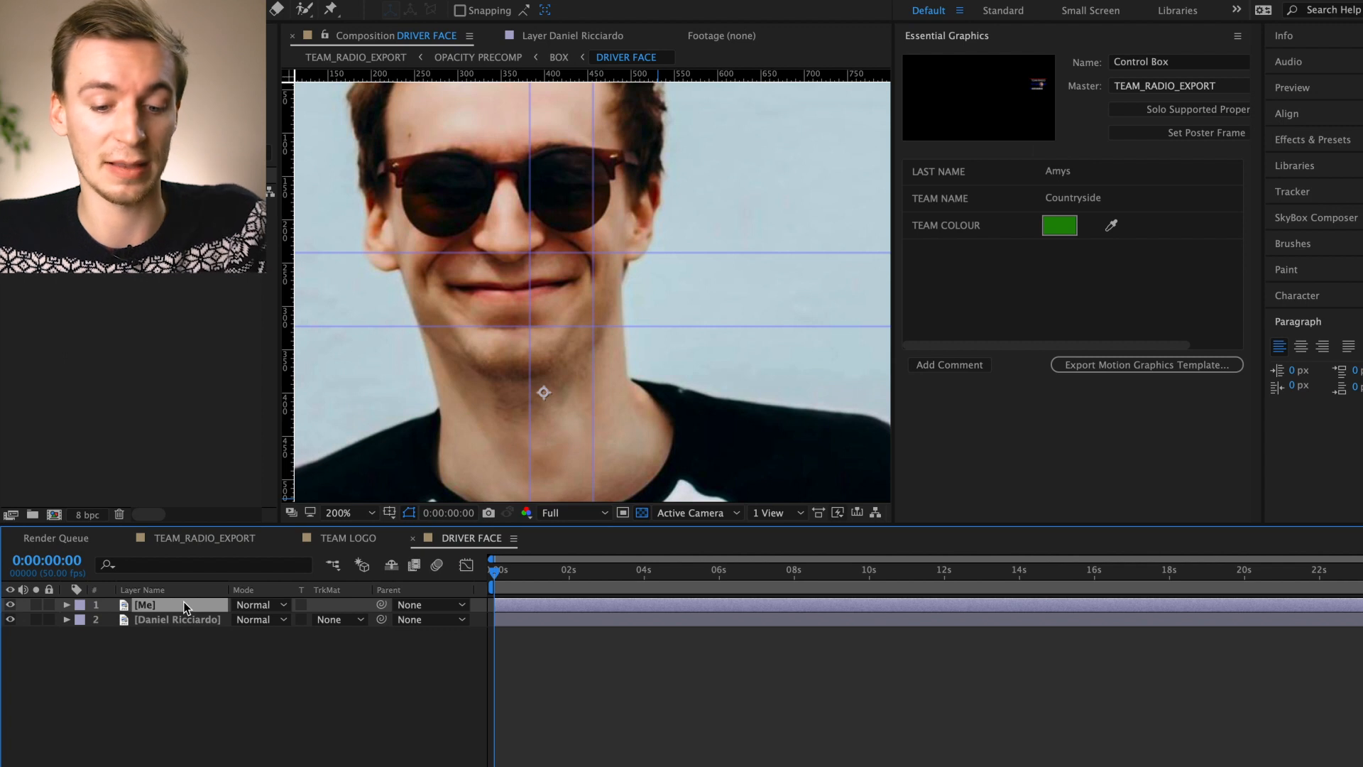
Set the Me photo layer's Opacity to 50% in the DRIVER FACE comp
click(66, 605)
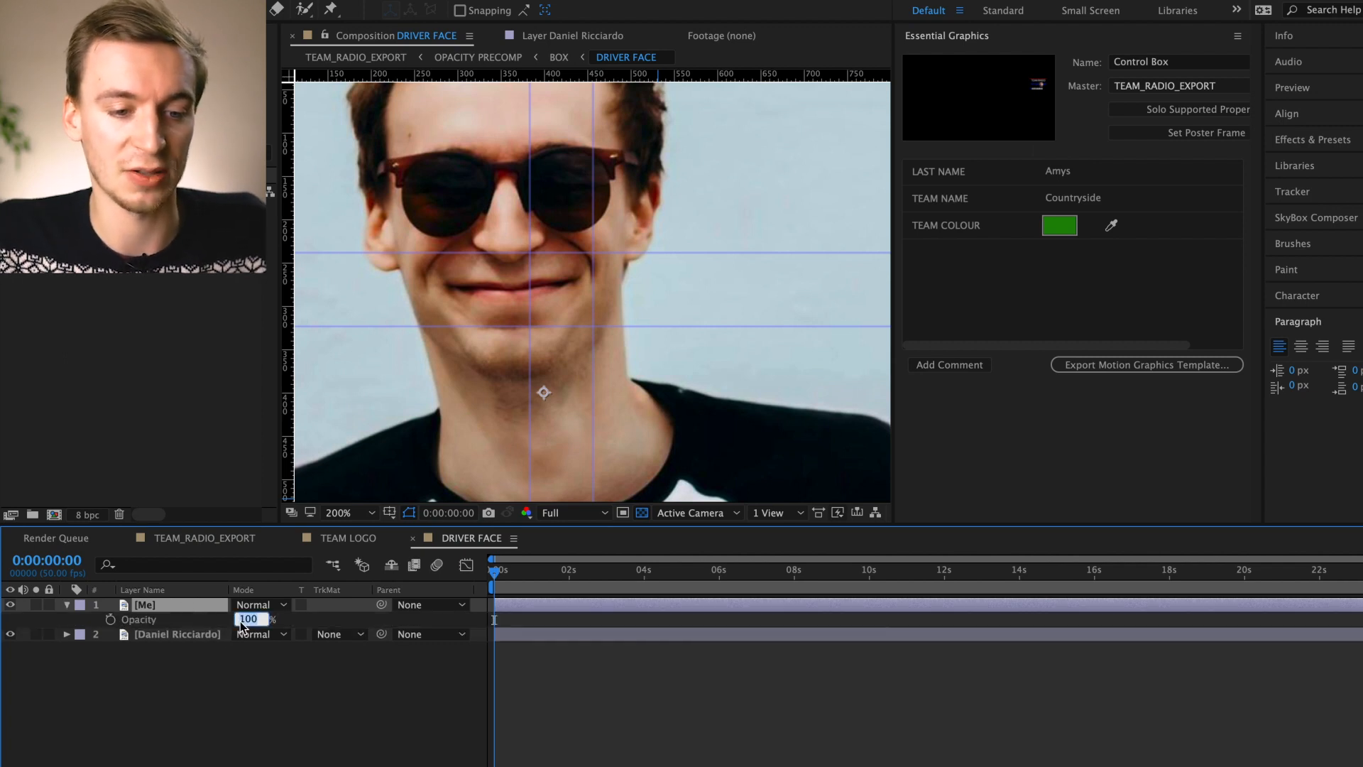
text(50)
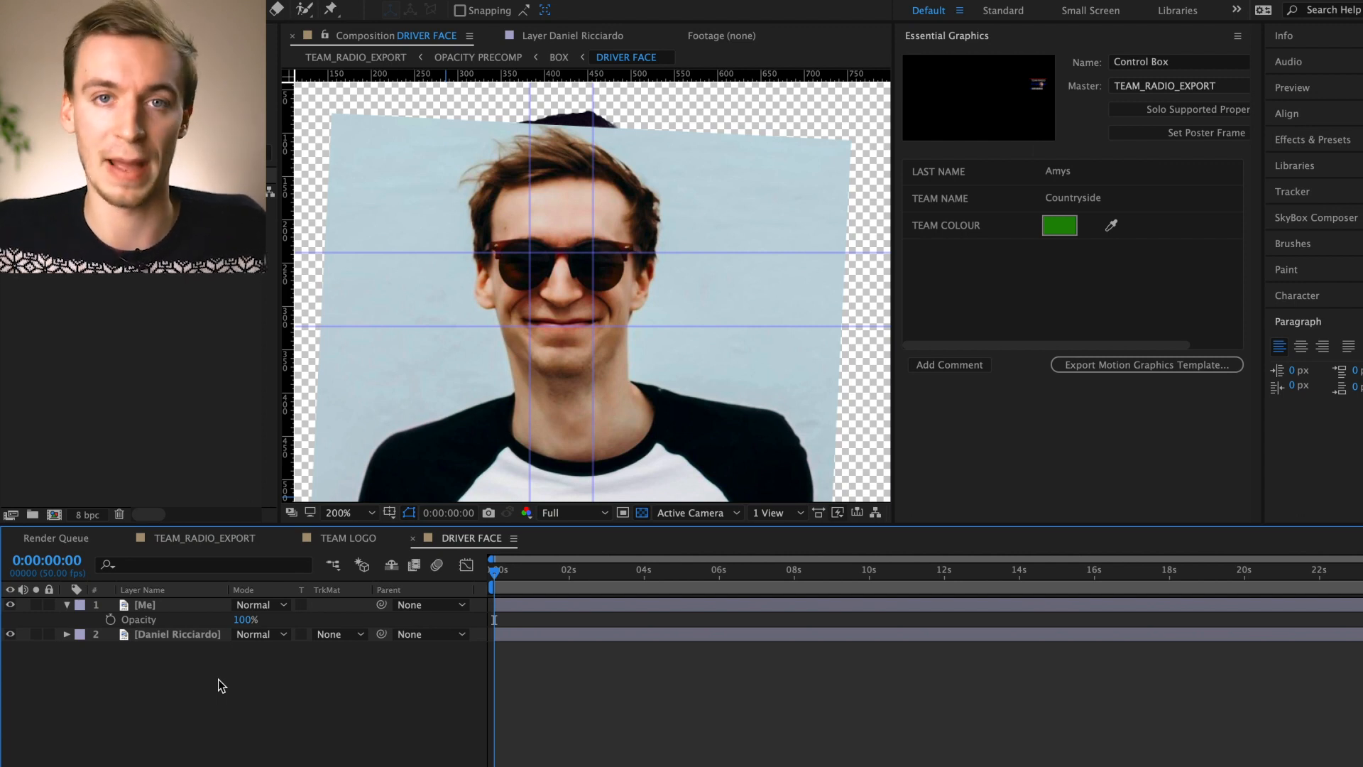
Deselect the Me layer after aligning it to Ricciardo's head at 100% opacity
click(145, 605)
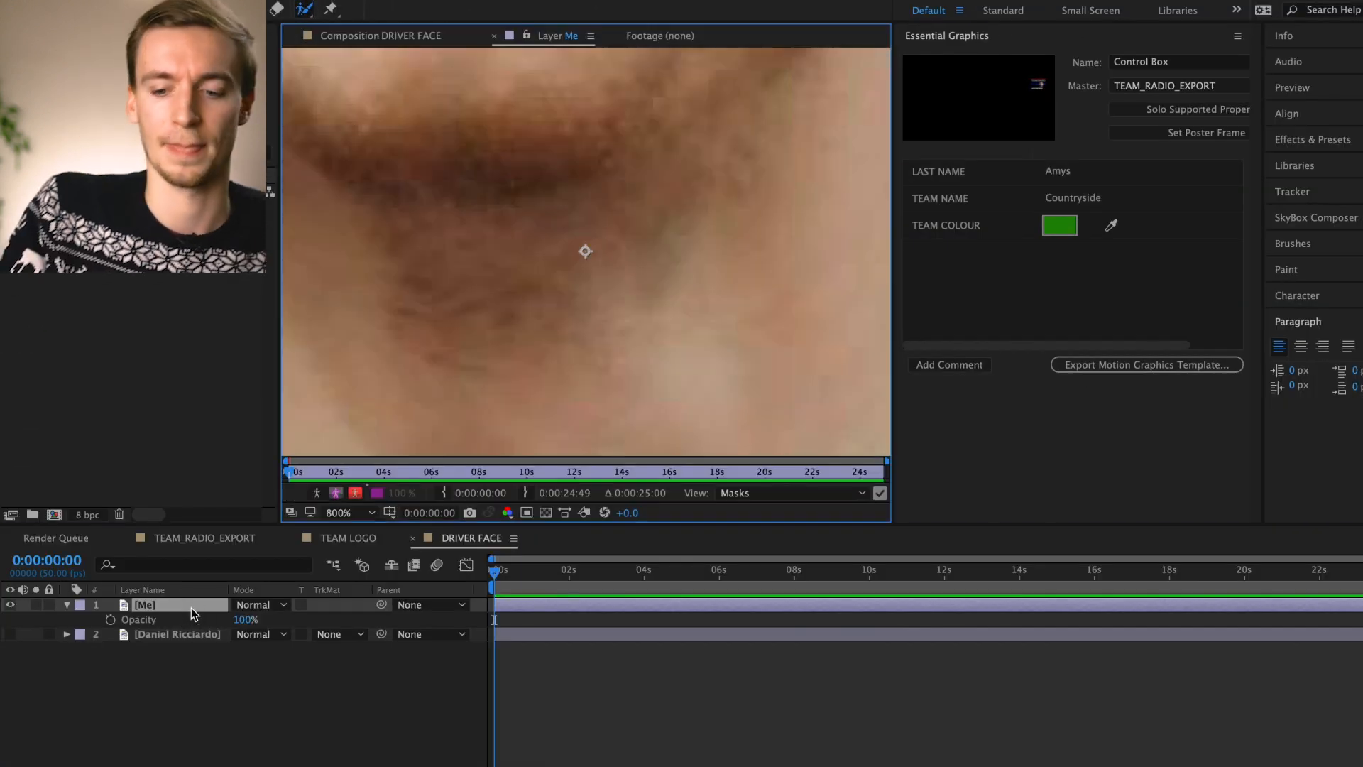
Roto Brush the head and shoulders of the Me layer in the Layer panel
click(338, 512)
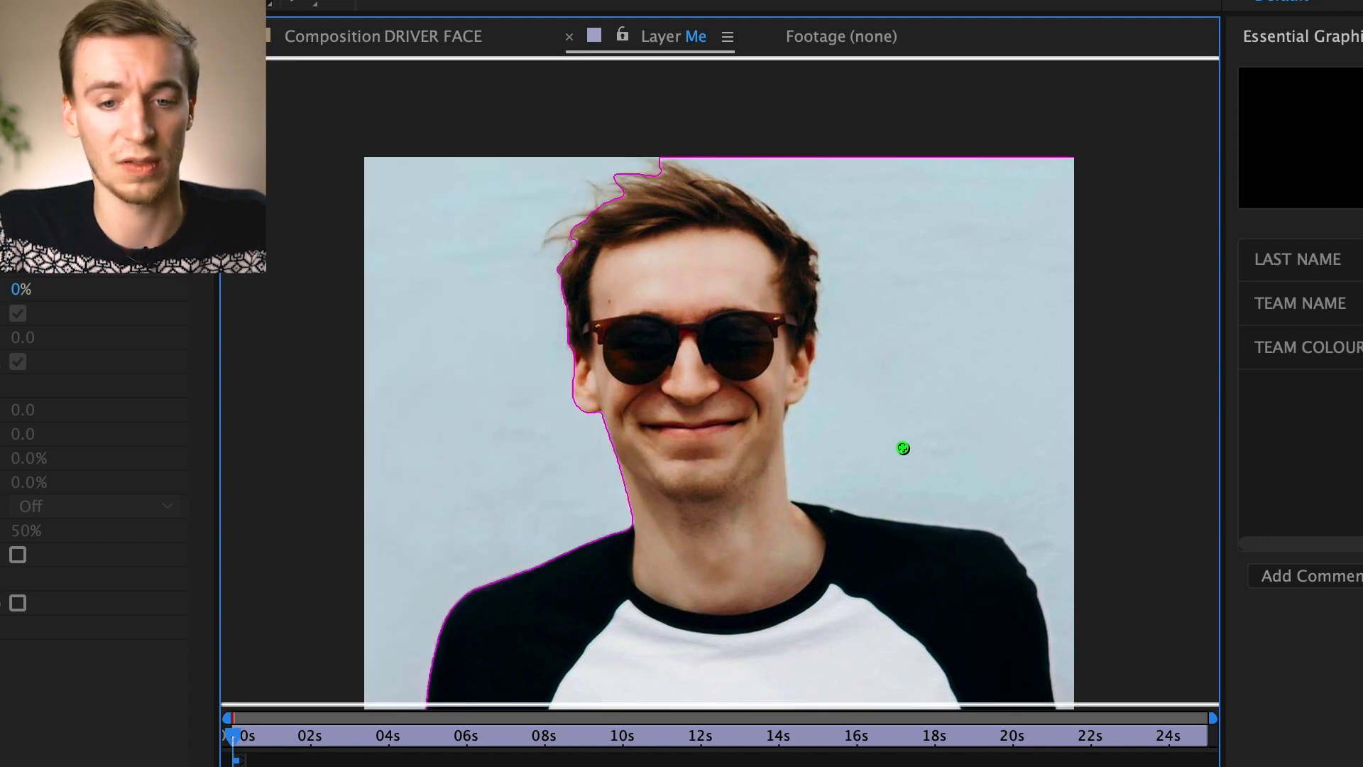
mouse_move(902, 425)
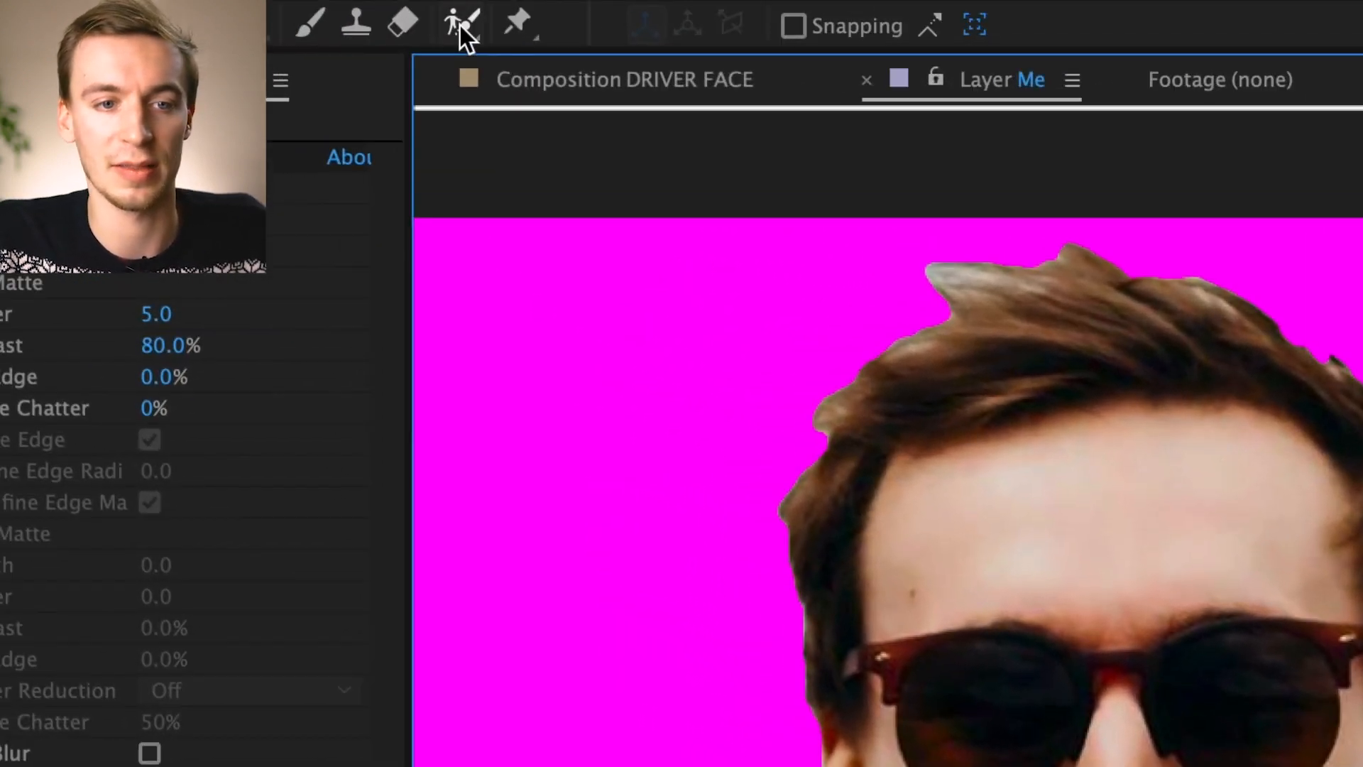
Paint a Refine Edge stroke along the hairline of the Me cutout
click(460, 25)
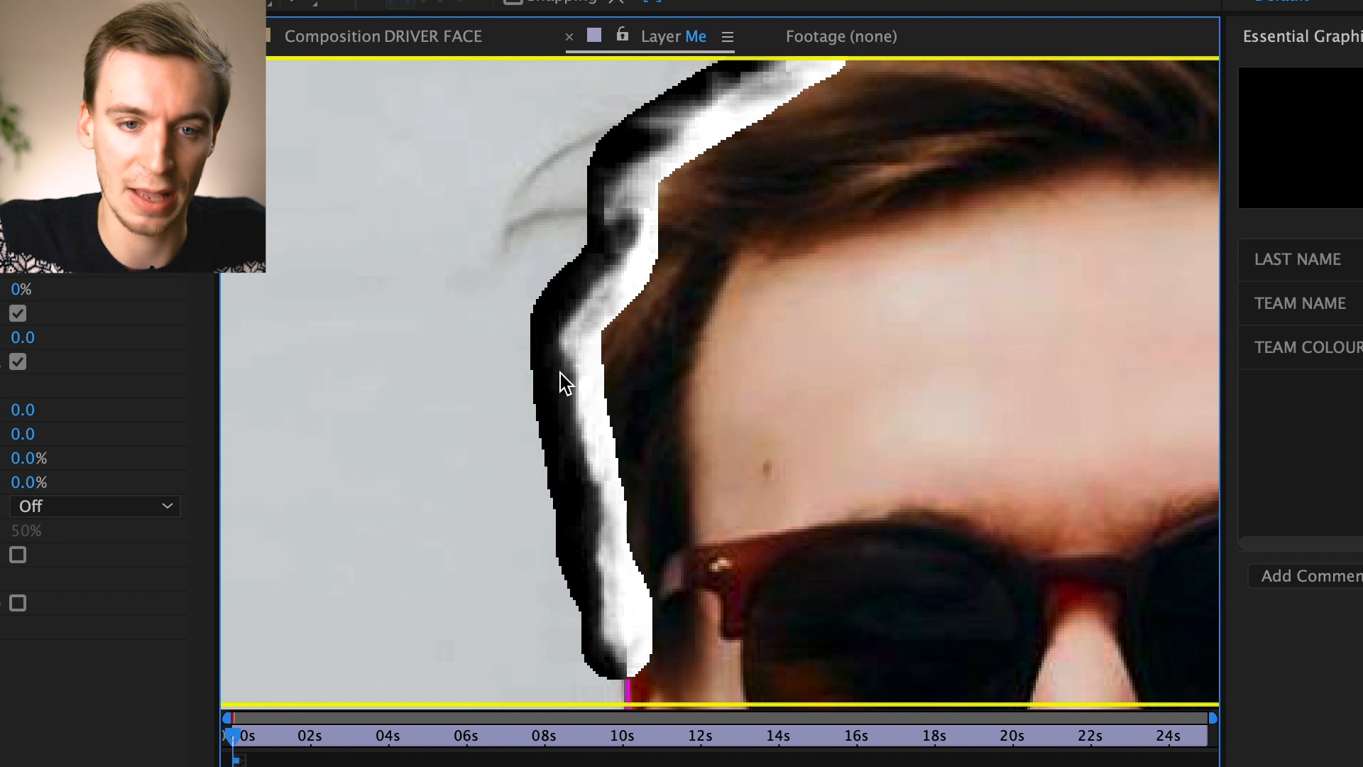
mouse_move(648, 261)
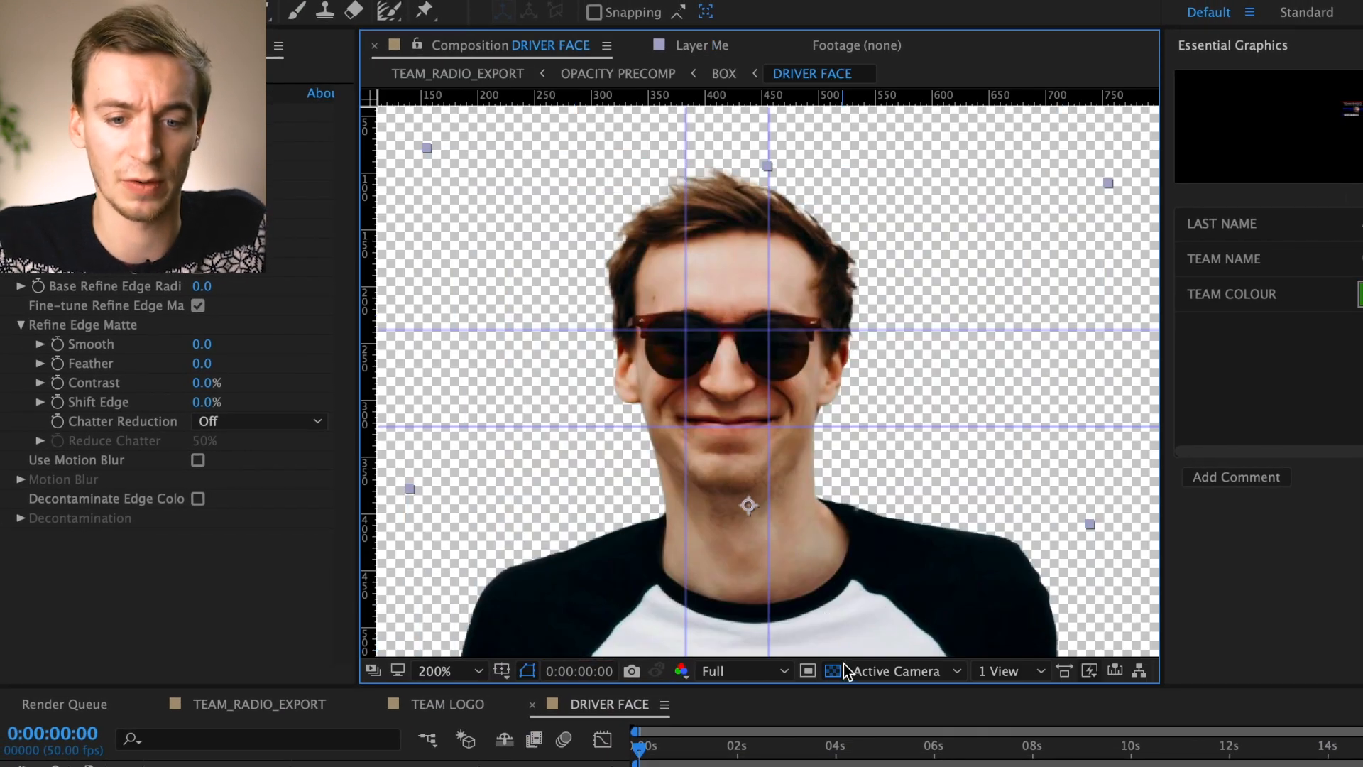
Preview the cutout against black and enable Decontaminate Edge Colors
click(830, 670)
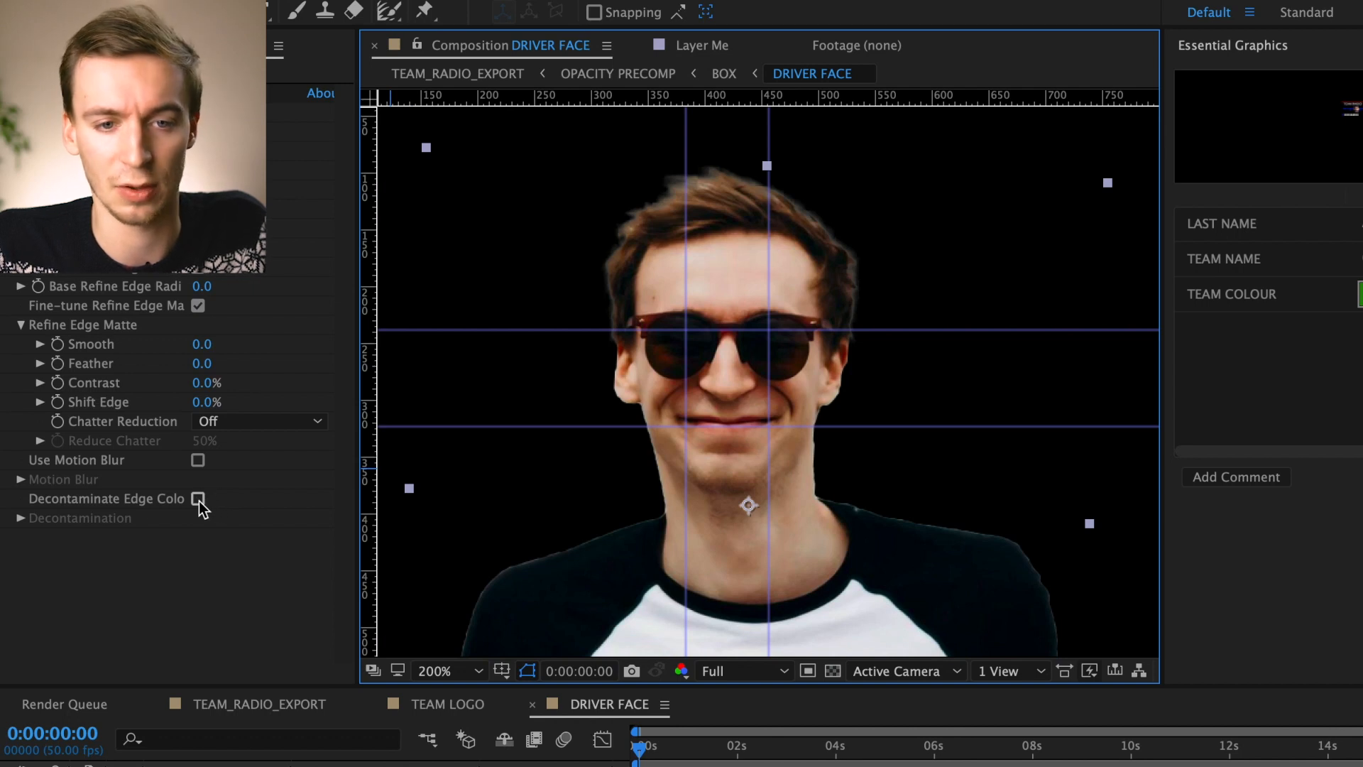
click(198, 498)
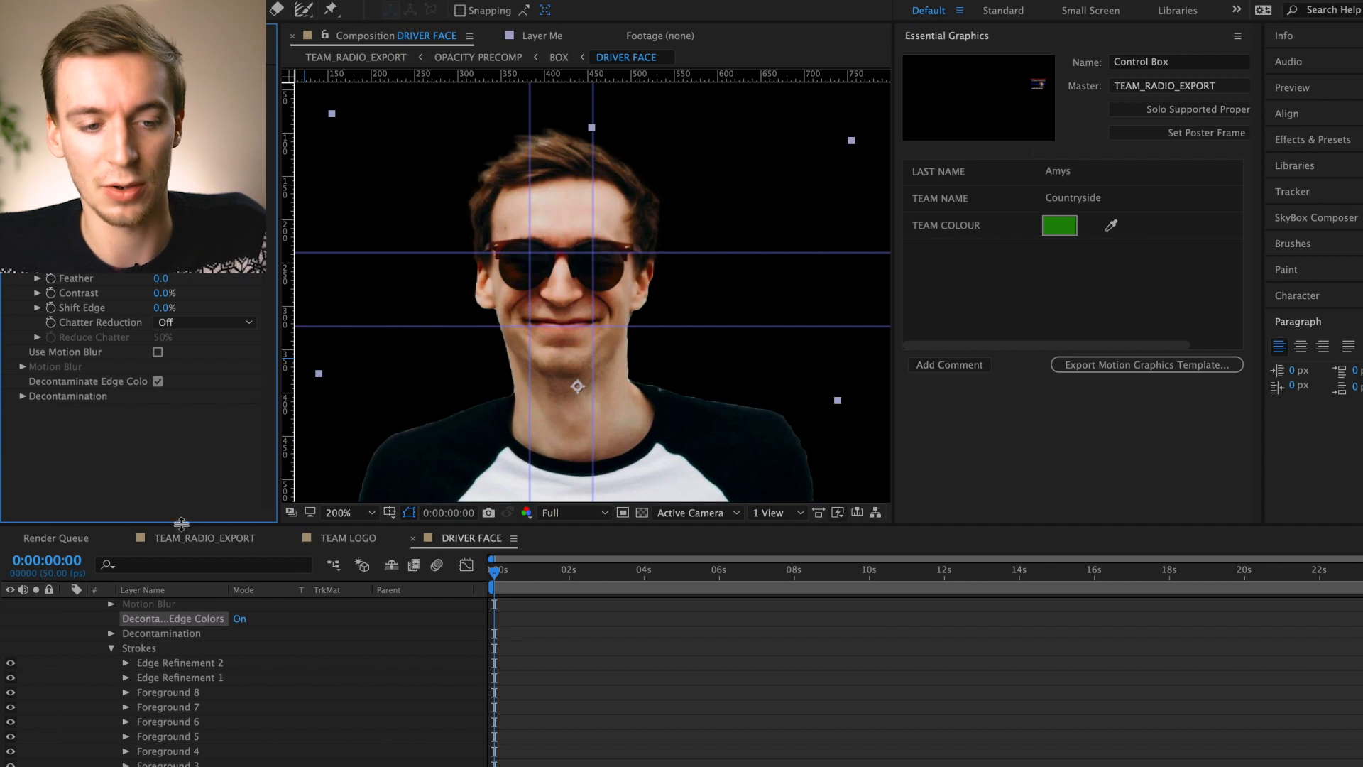
Switch back to the TEAM_RADIO_EXPORT comp to see the finished graphic with the cut-out face
click(204, 537)
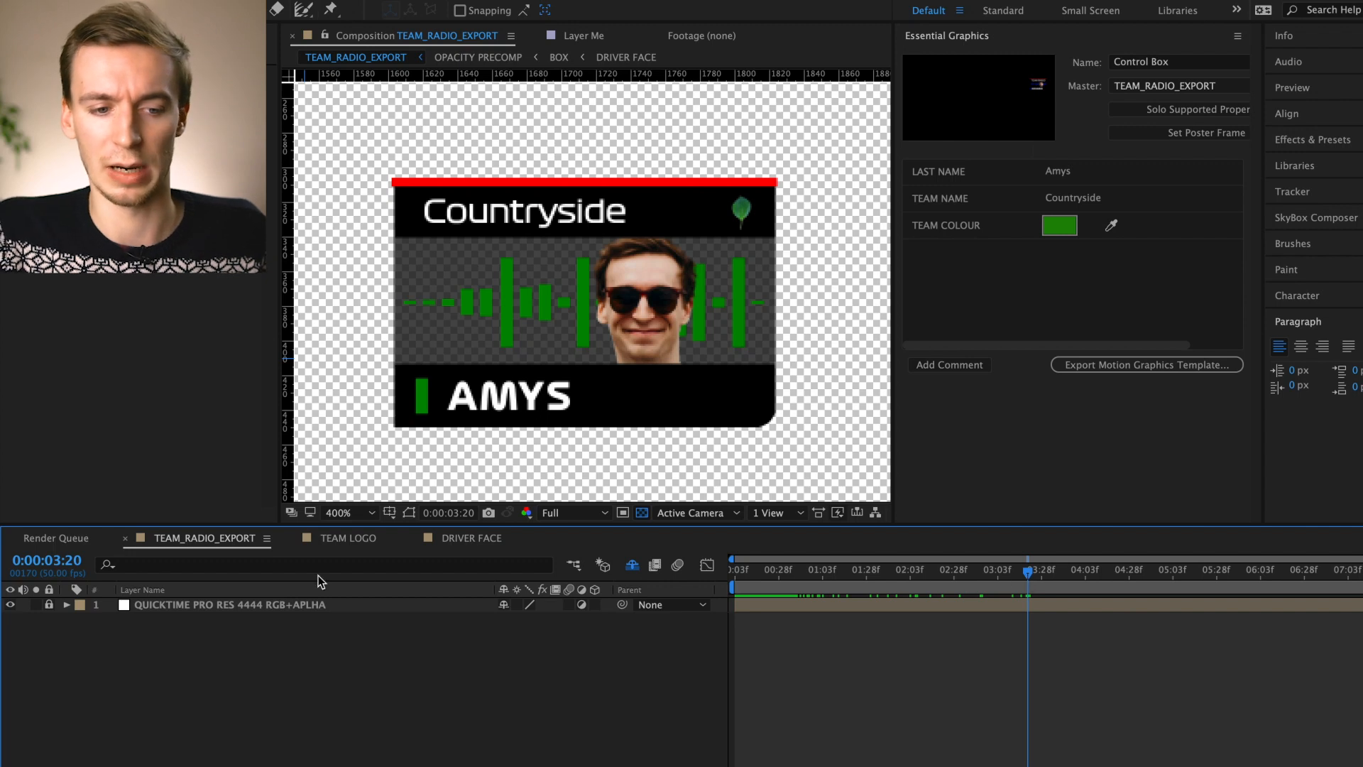
mouse_move(247, 621)
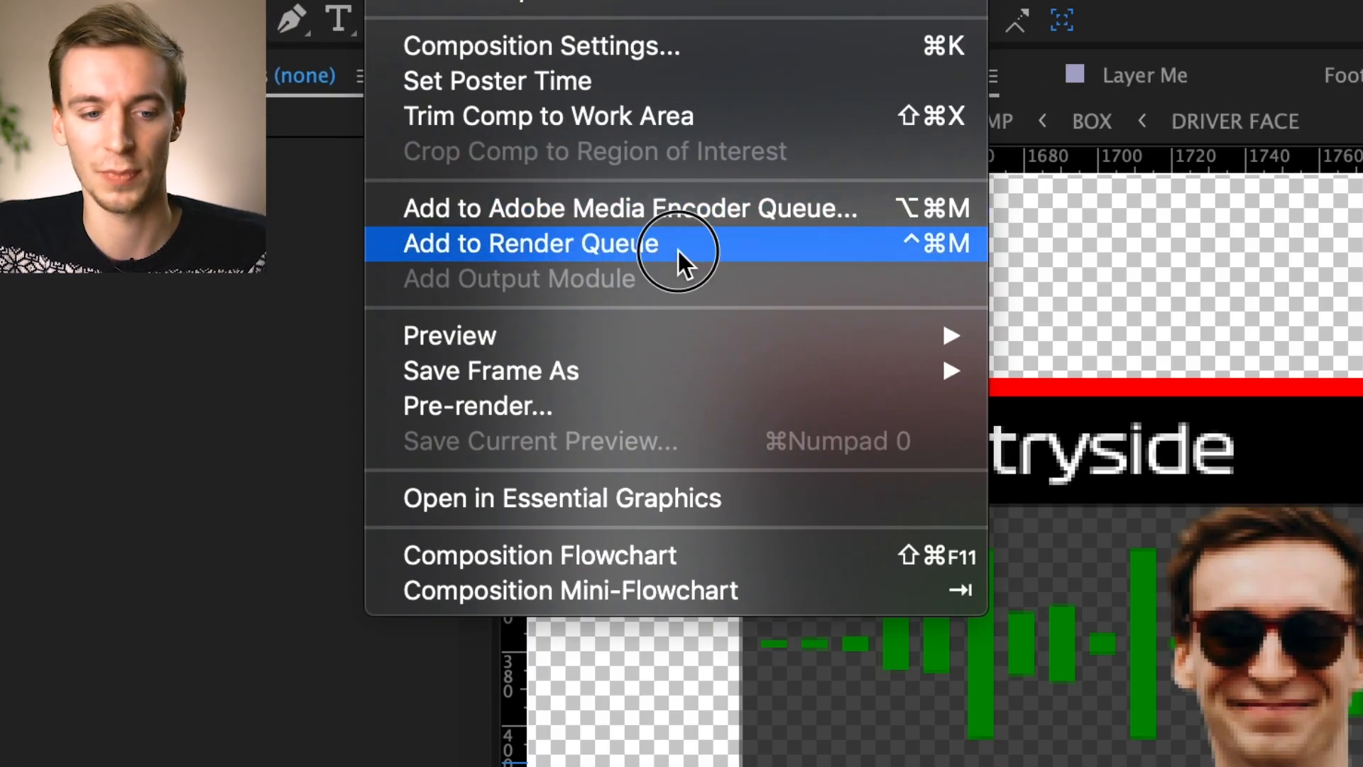
Add TEAM_RADIO_EXPORT to the render queue and keep QuickTime as the output format
click(530, 242)
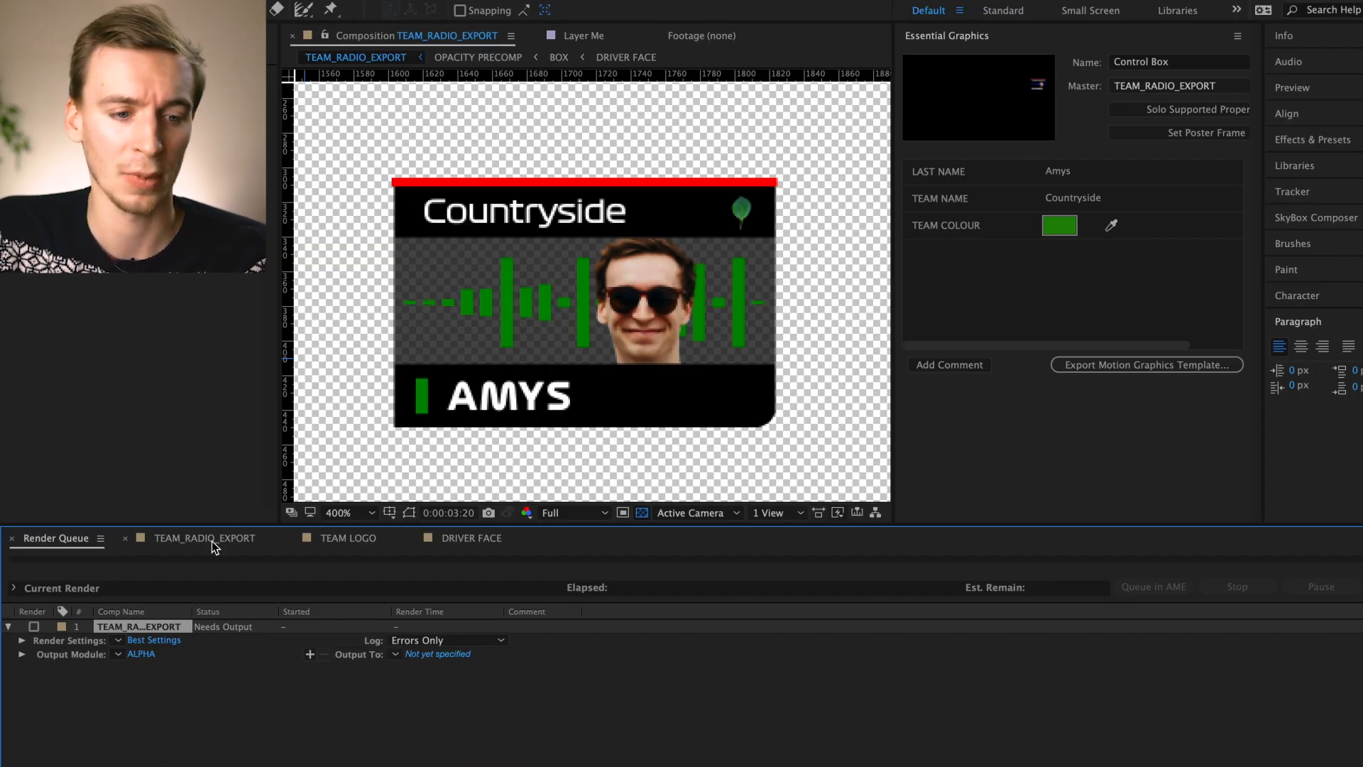
click(141, 653)
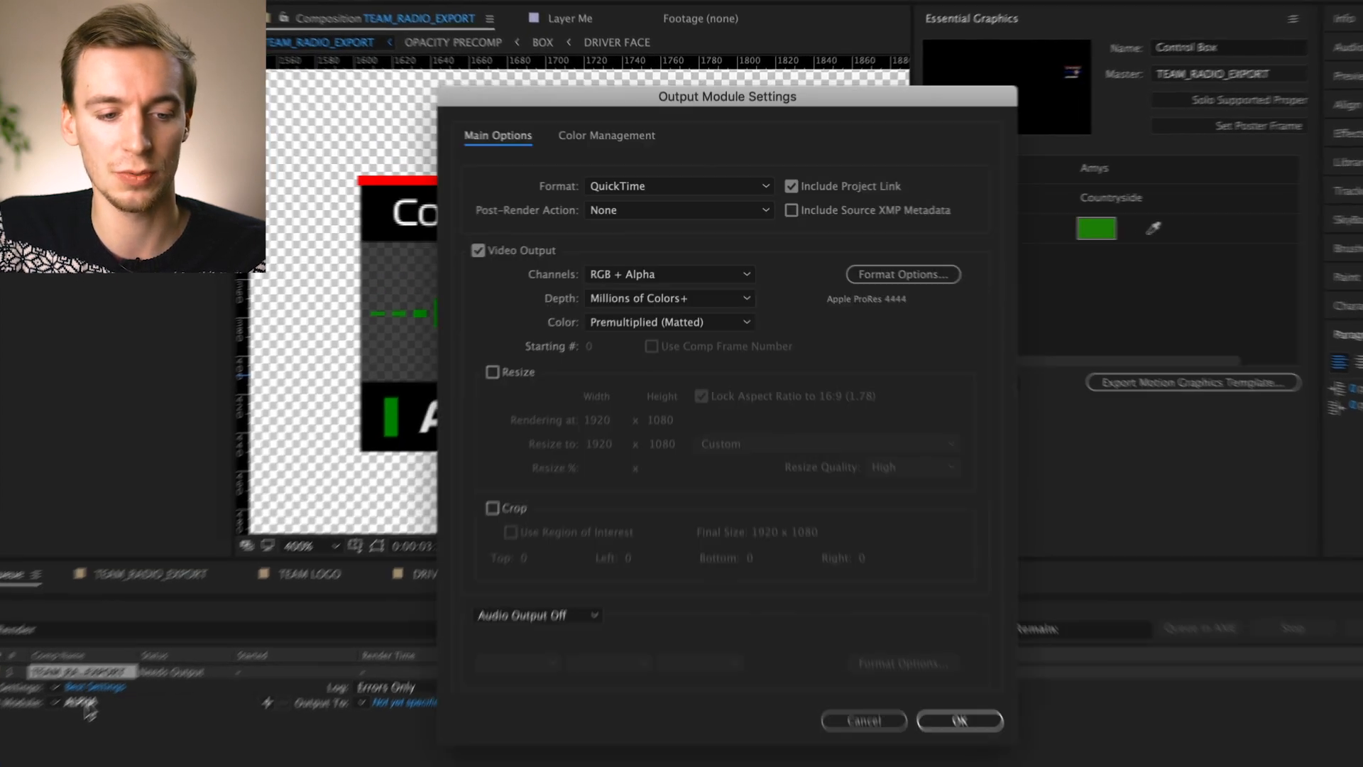
click(676, 185)
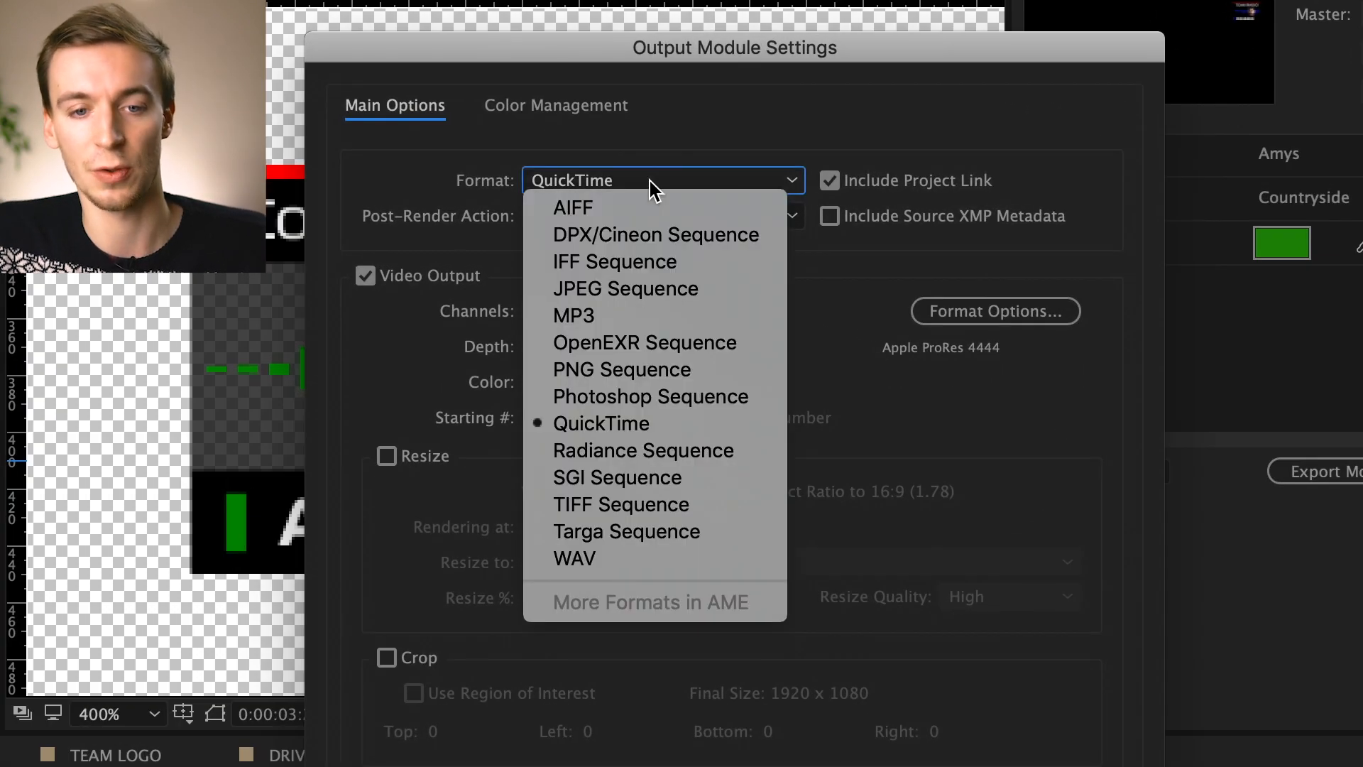
click(599, 423)
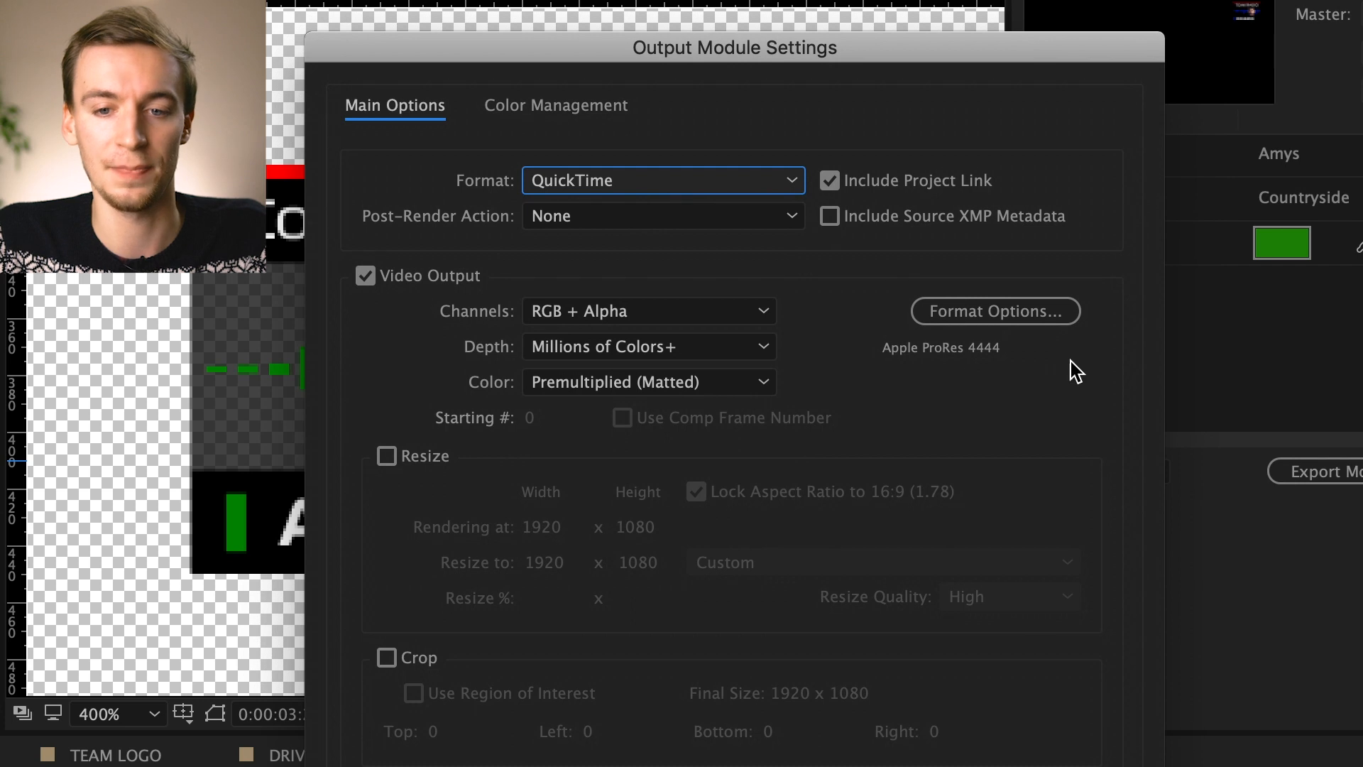
Set the QuickTime codec to Apple ProRes 4444 in Format Options
click(994, 311)
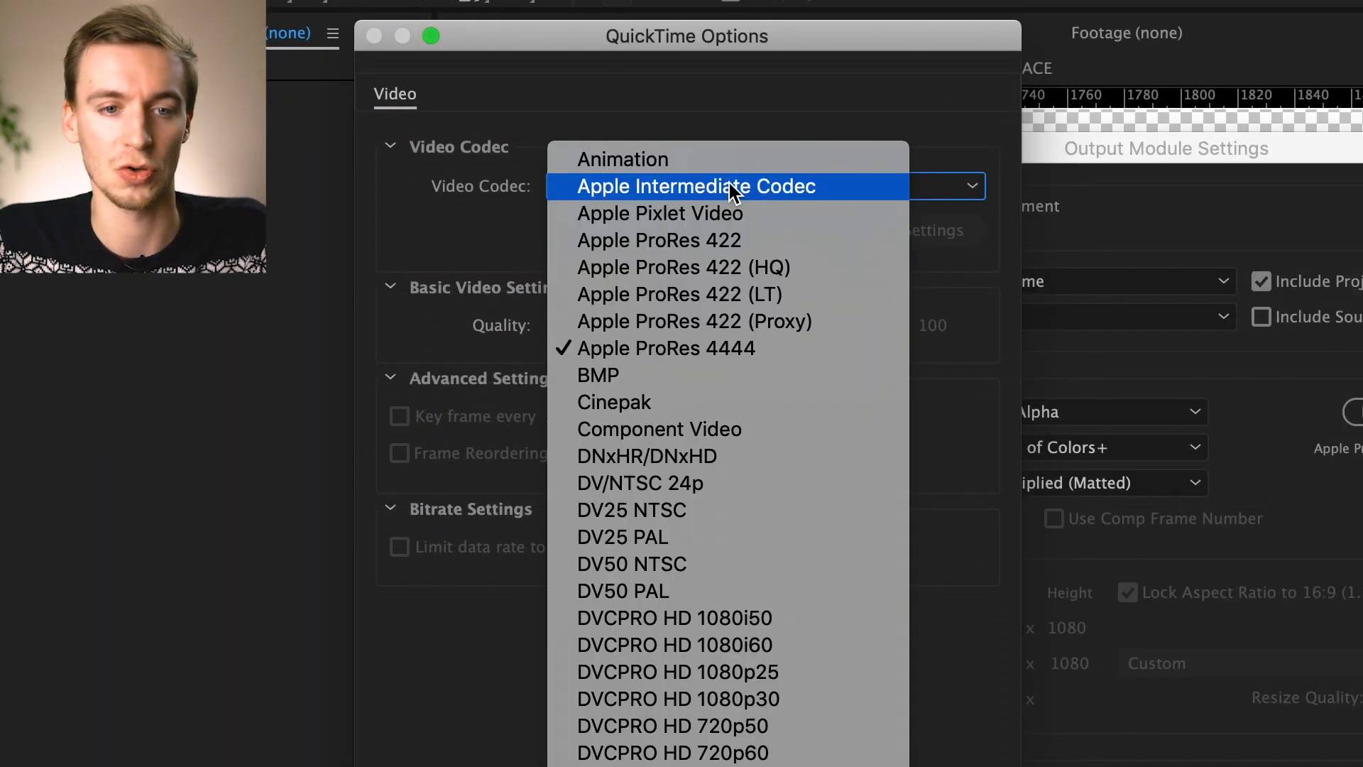
mouse_move(728, 348)
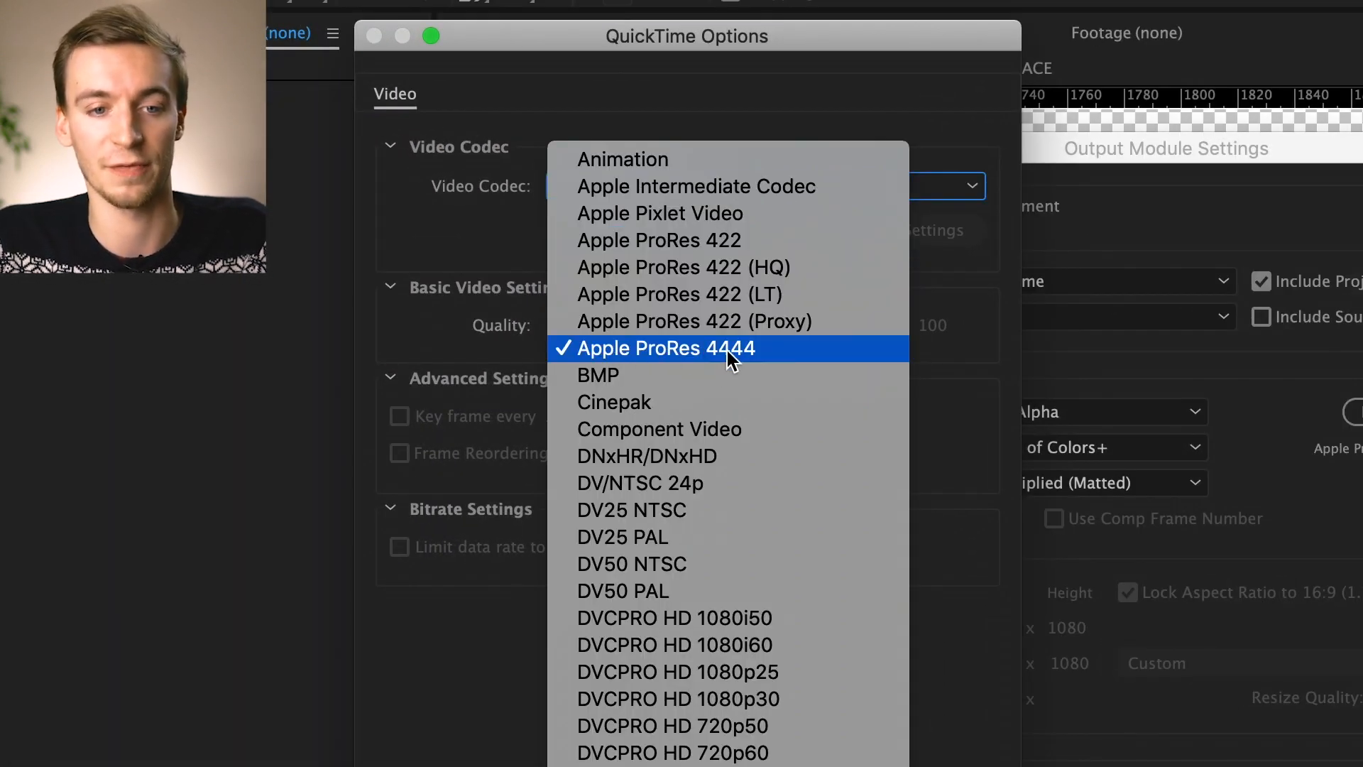
click(663, 348)
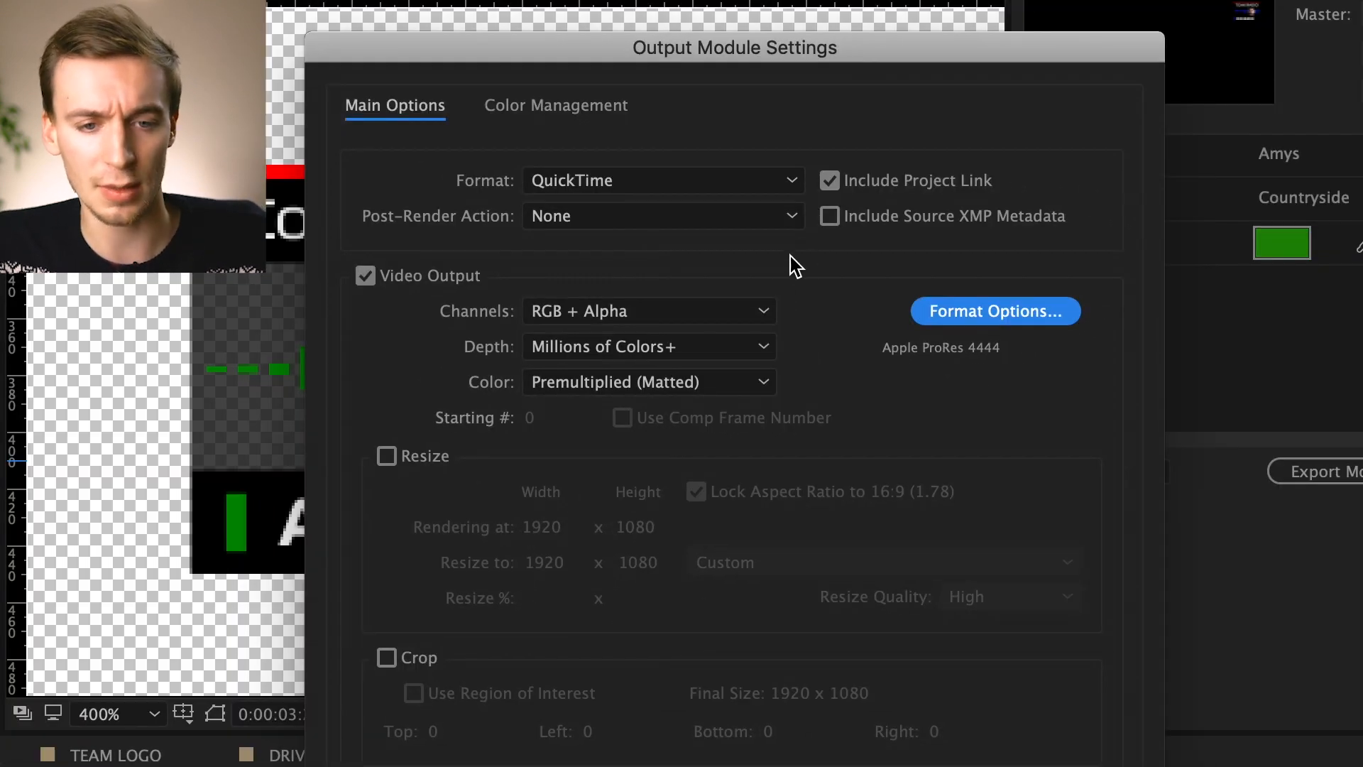
mouse_move(724, 315)
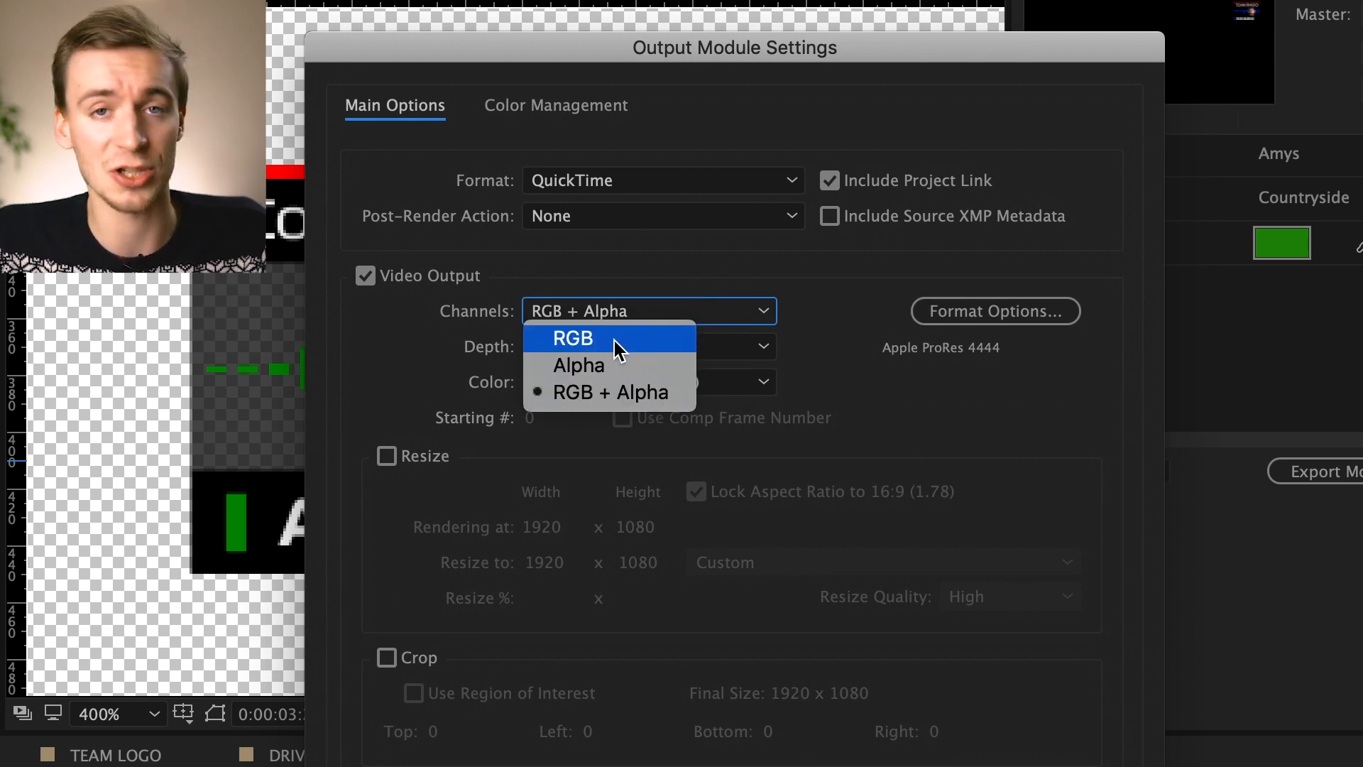
mouse_move(812, 432)
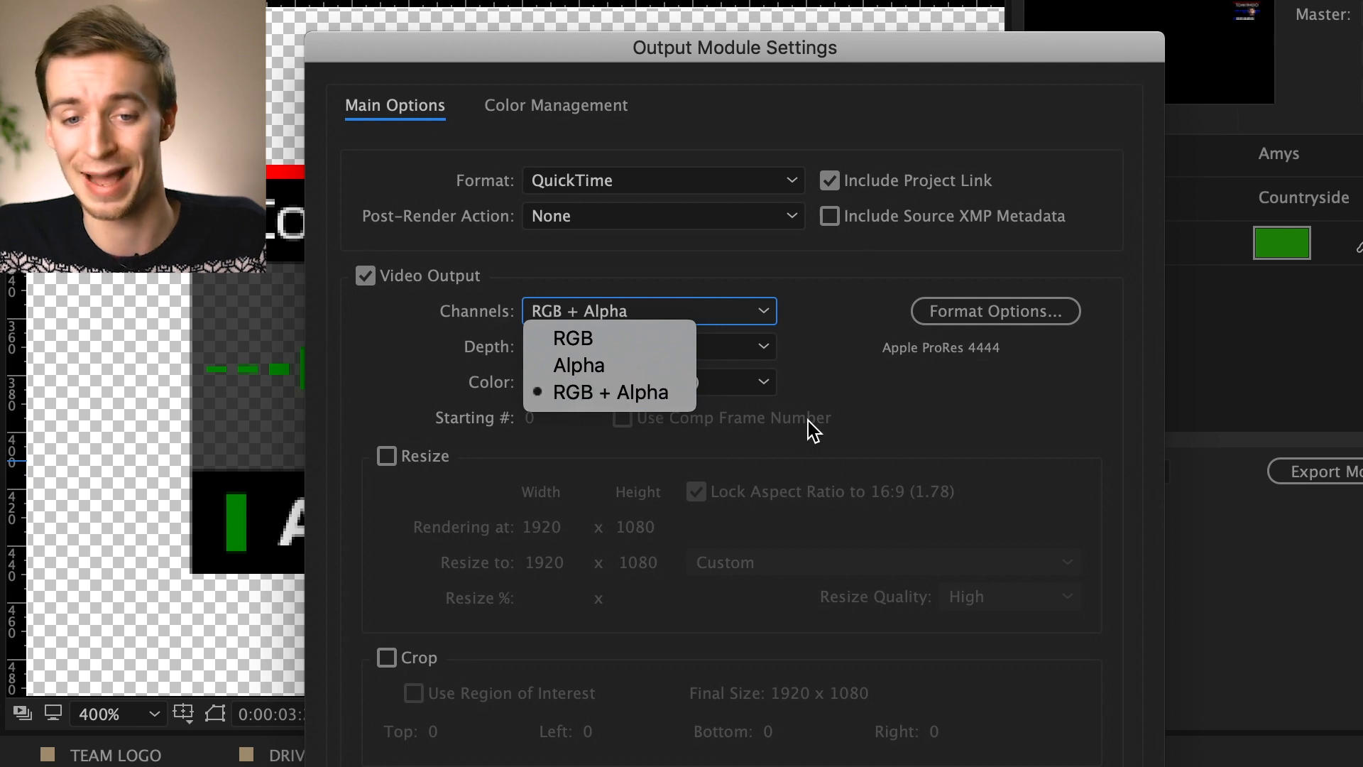
Keep RGB + Alpha channels, leave audio output off and confirm the Output Module settings
click(611, 392)
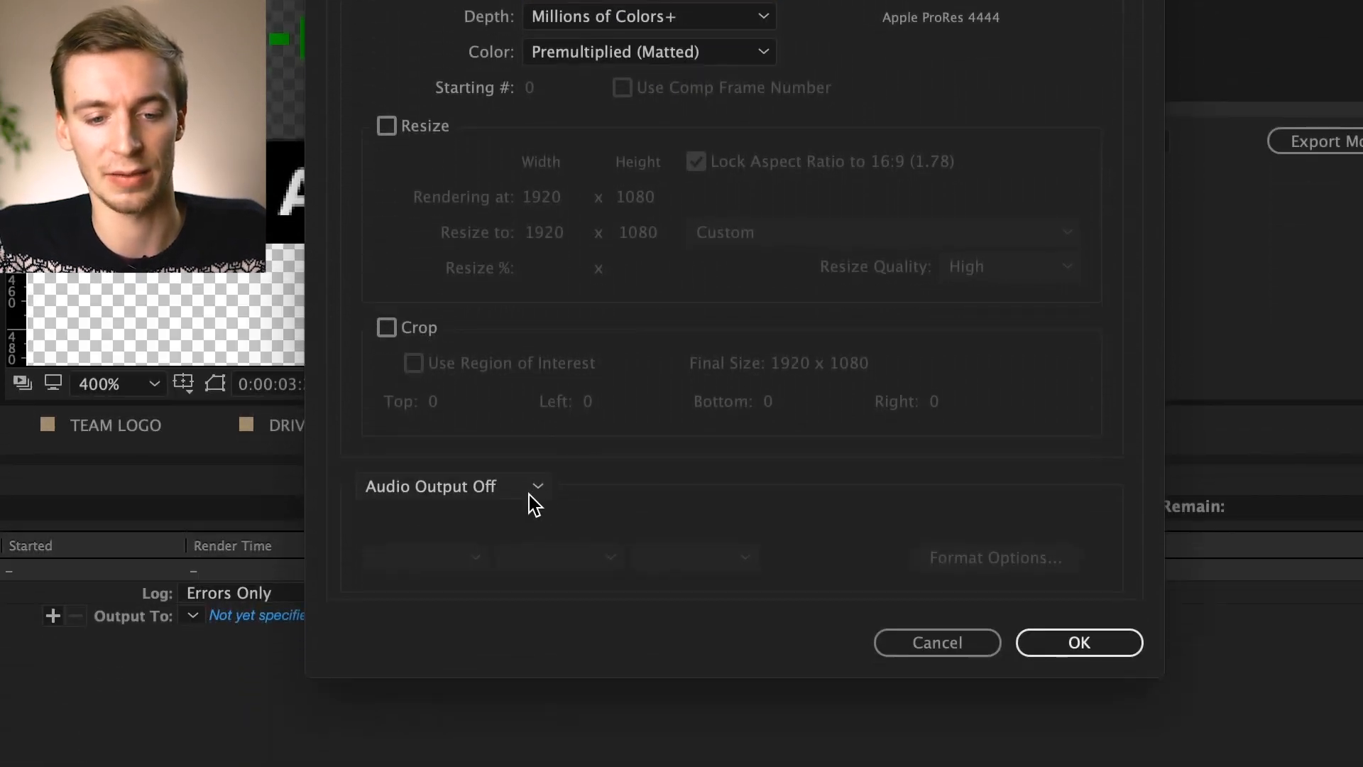
click(452, 485)
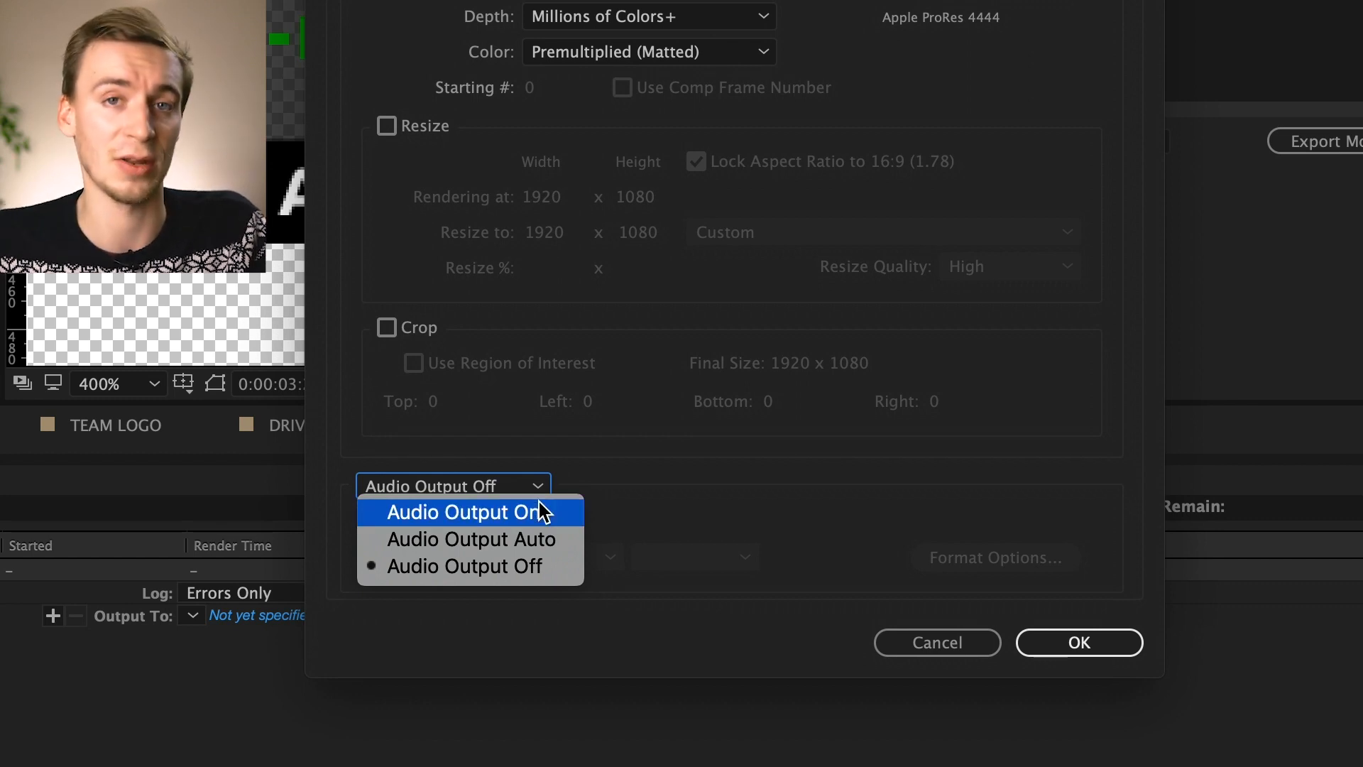
mouse_move(544, 511)
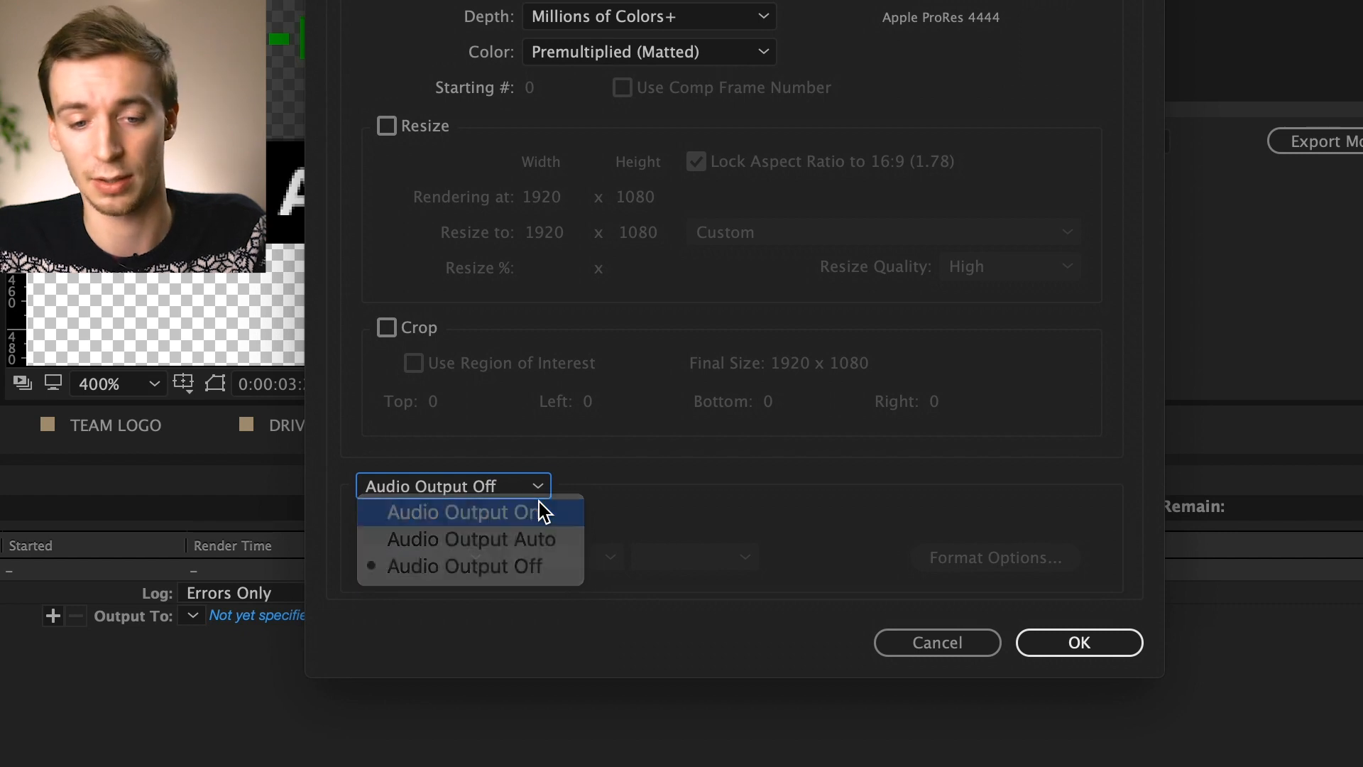
click(1077, 642)
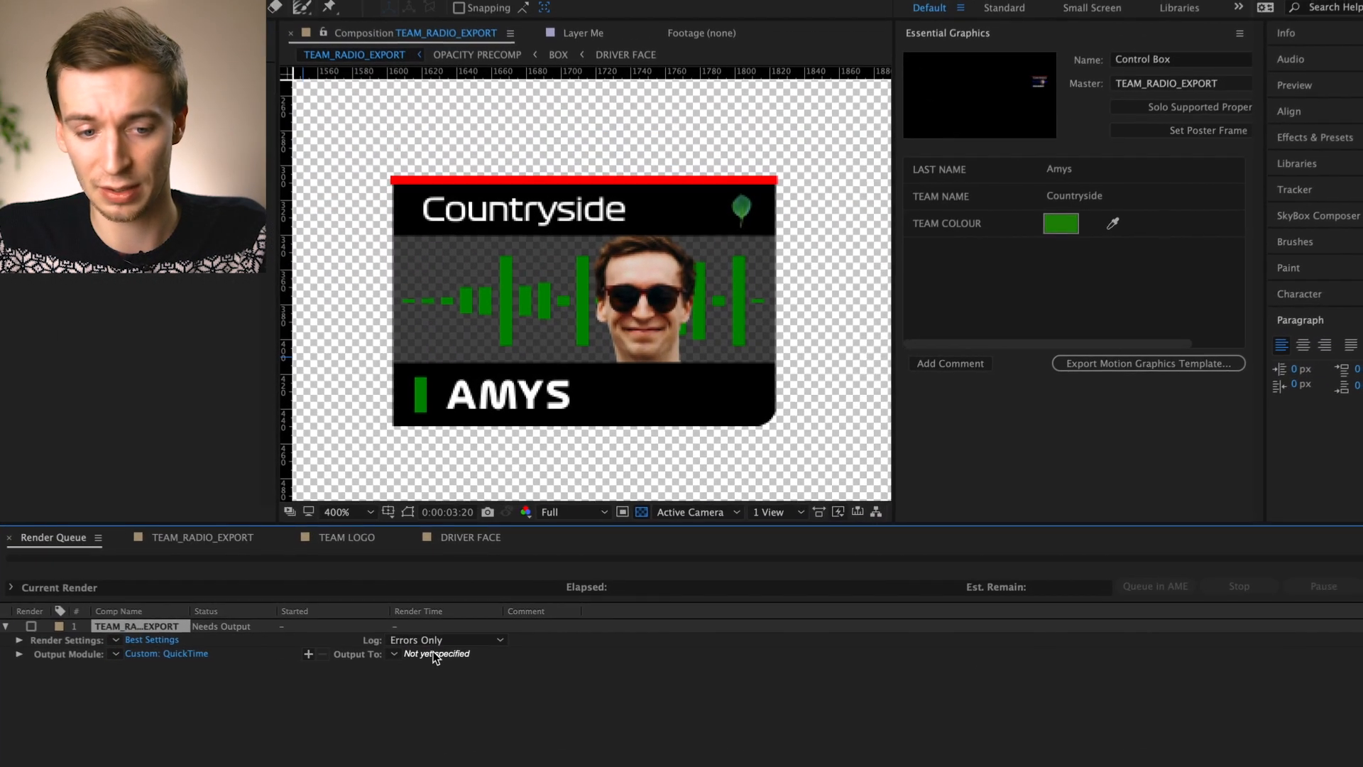
mouse_move(512, 703)
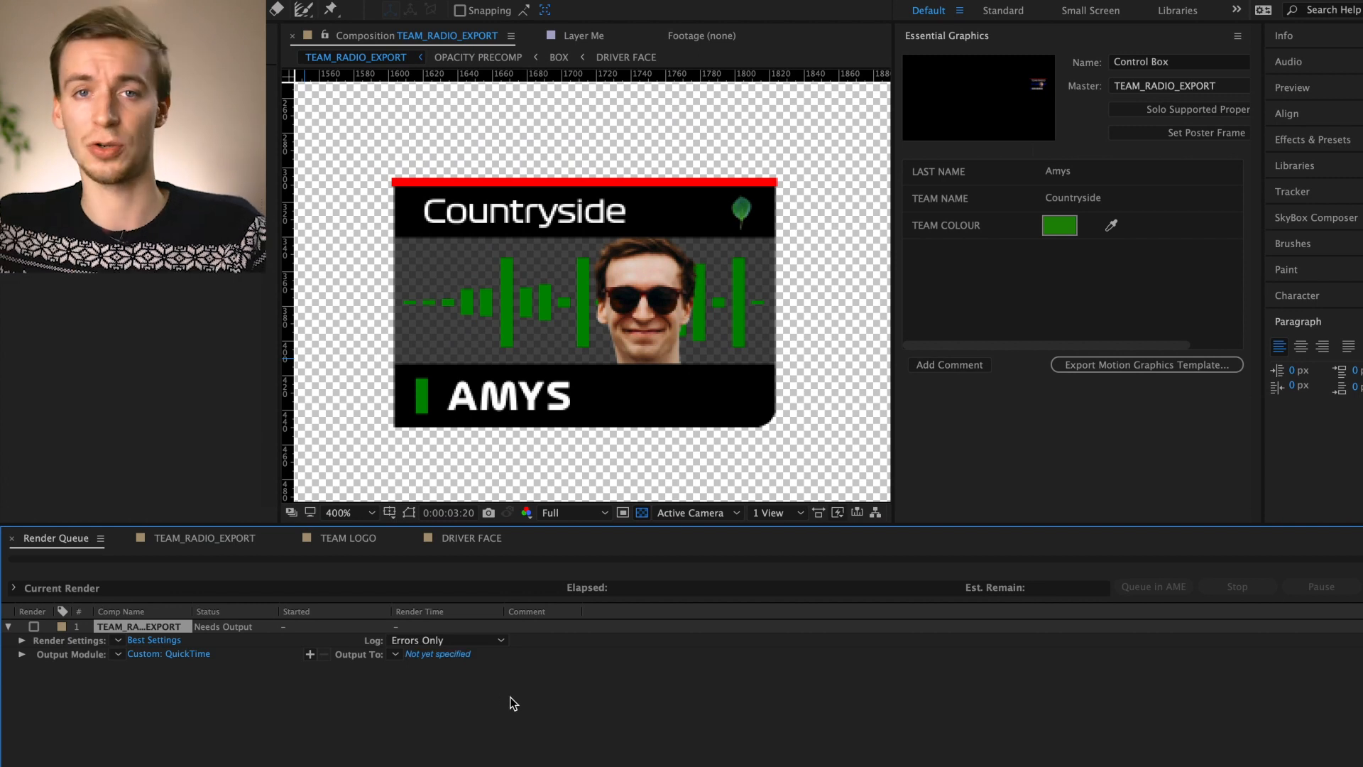